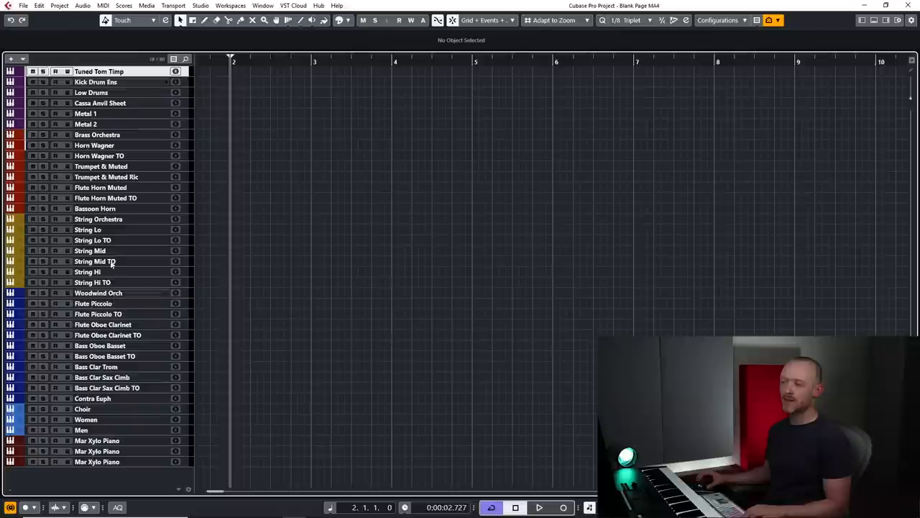
mouse_move(115, 244)
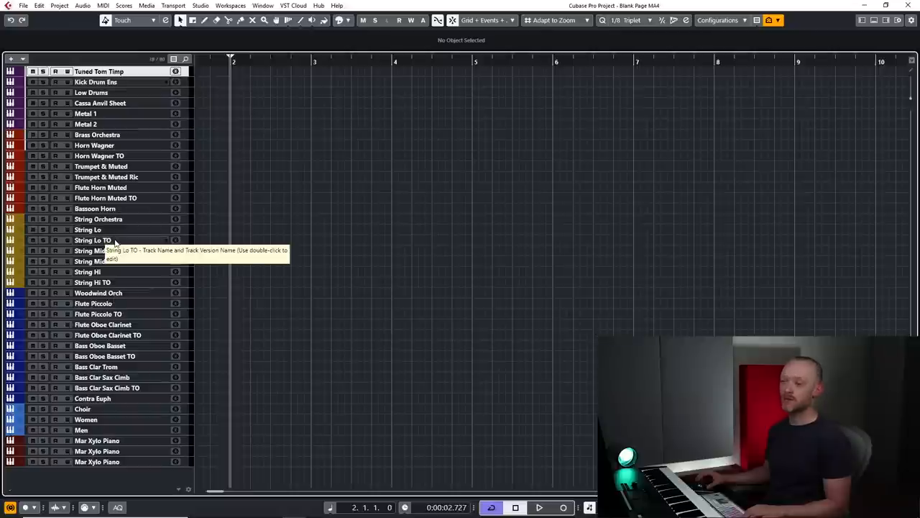
mouse_move(112, 295)
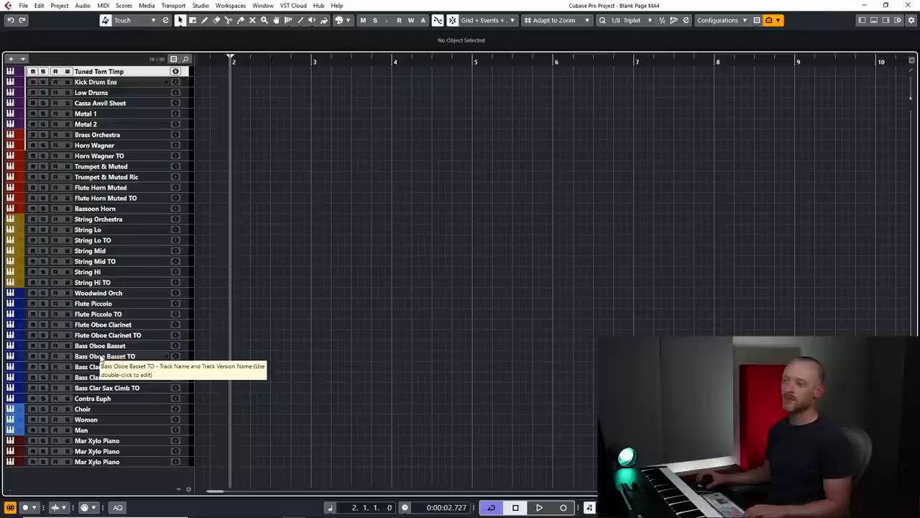
mouse_move(135, 173)
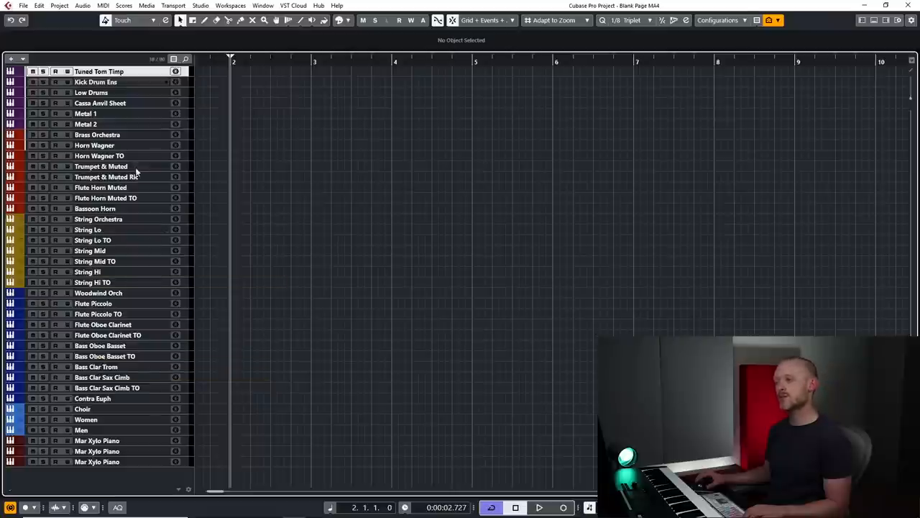
mouse_move(133, 177)
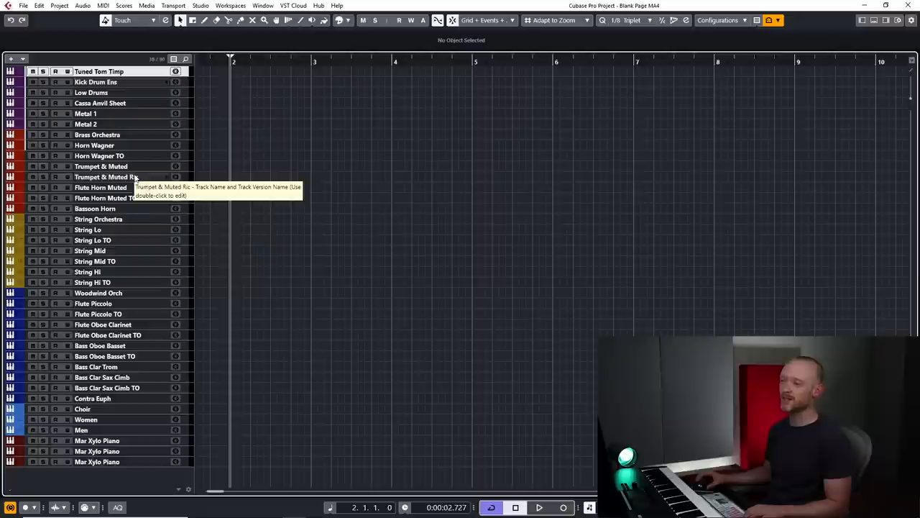
Select the String Lo track to record a low string part from bar 2.
click(104, 177)
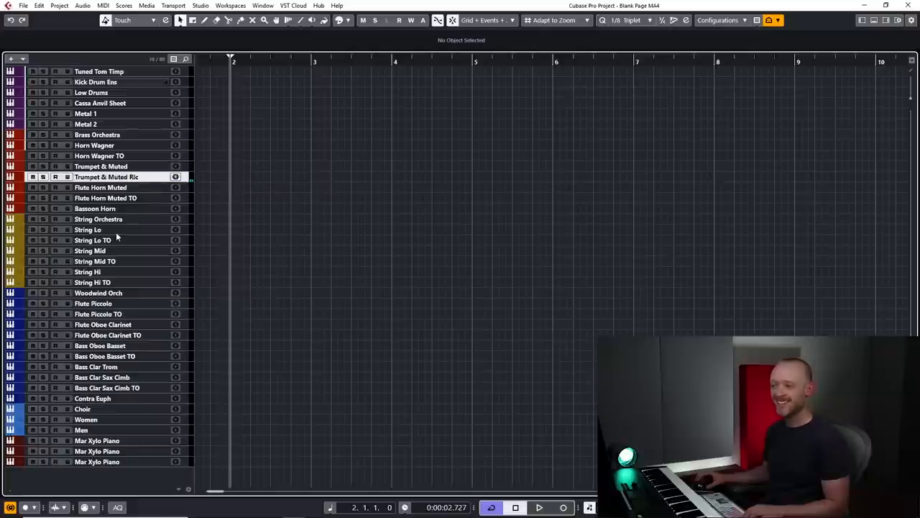
mouse_move(102, 232)
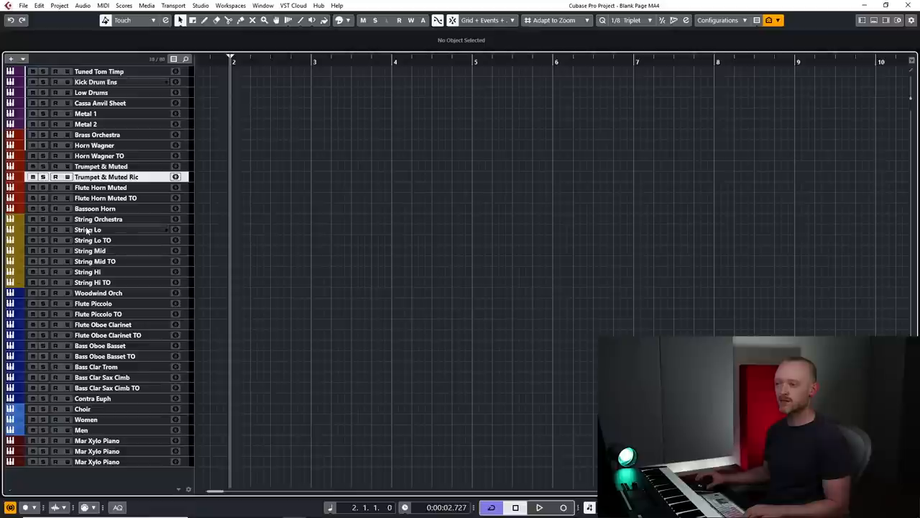
click(107, 229)
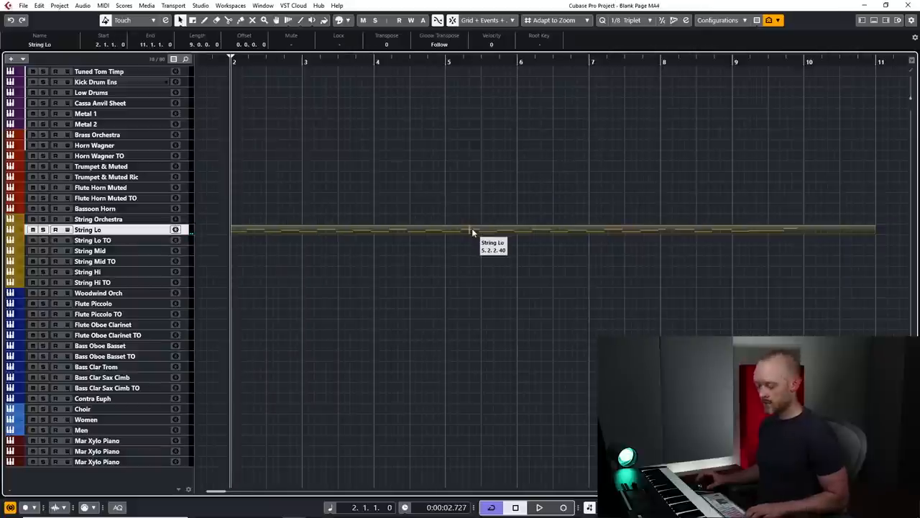
mouse_move(822, 229)
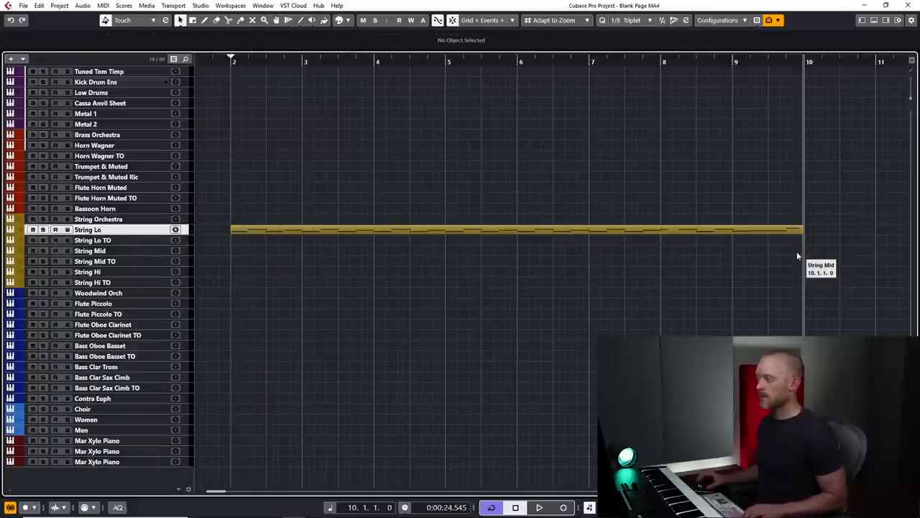
Open the String Lo part in the Key Editor to review its repeating C# and G# notes.
double_click(504, 229)
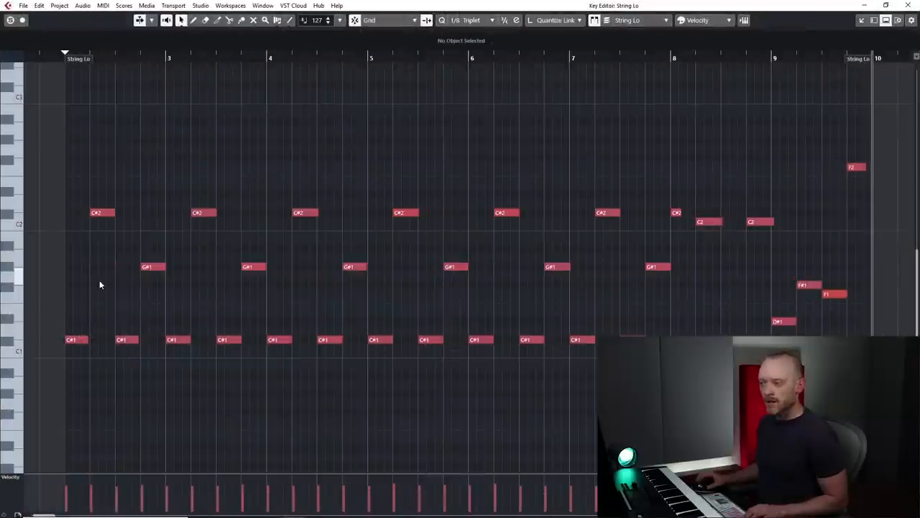
mouse_move(415, 320)
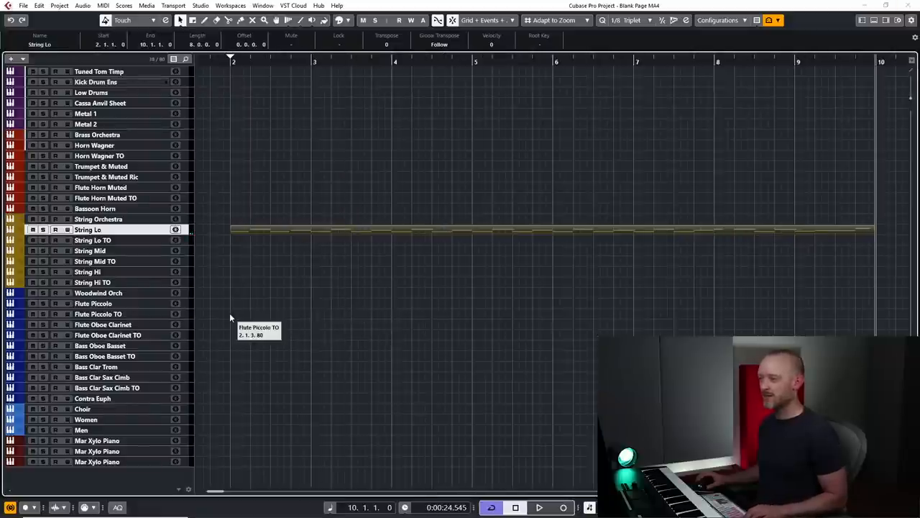
mouse_move(232, 247)
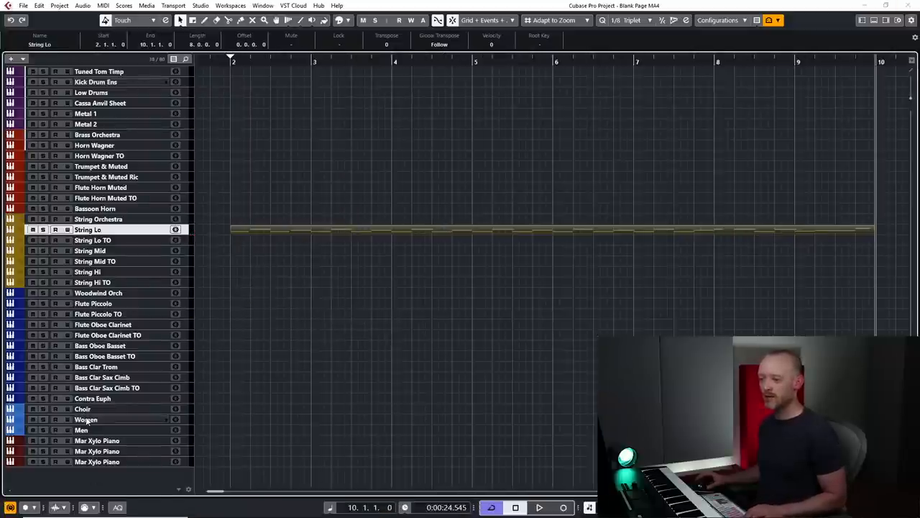
Select the Women choir track with its Women Choir Multi instrument.
click(85, 419)
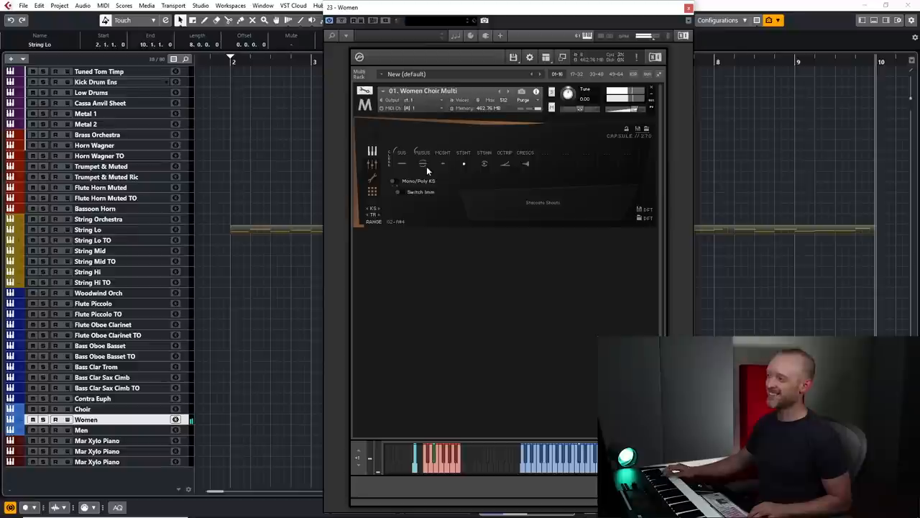
mouse_move(264, 229)
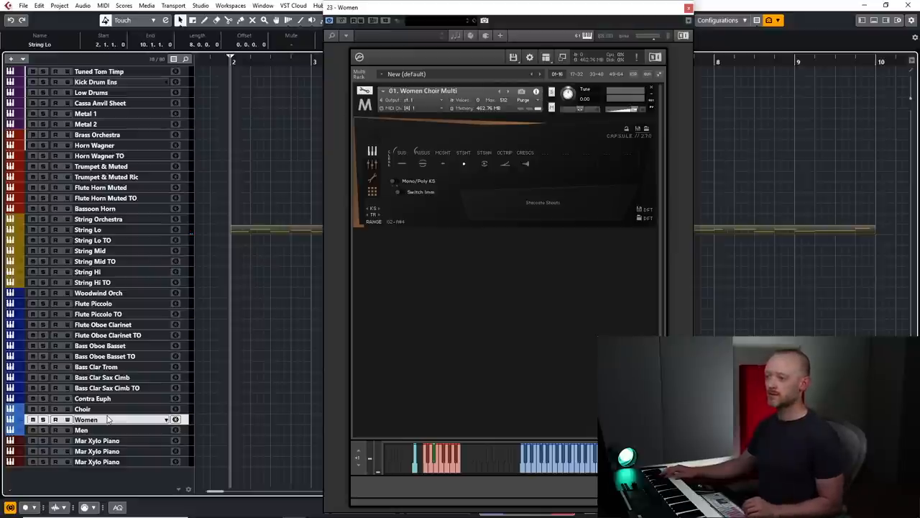
Close the Women Choir Multi instrument window on the Women track.
click(87, 420)
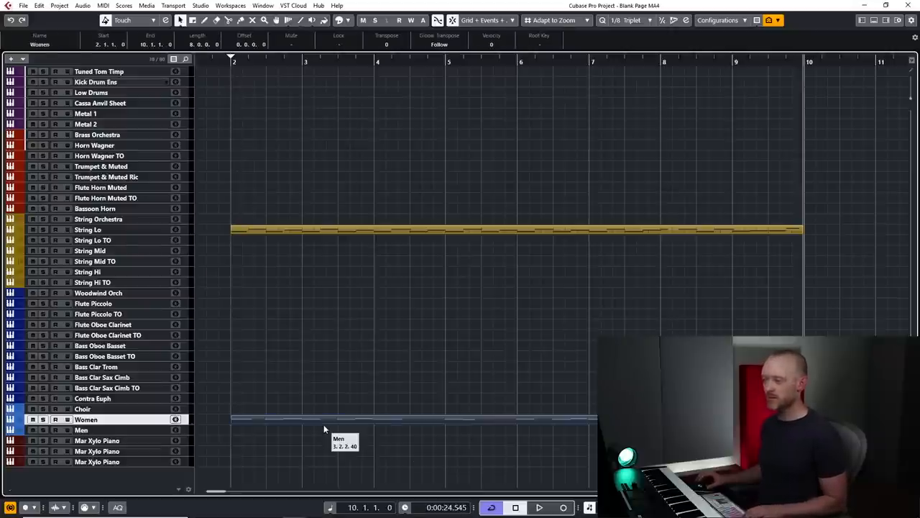
mouse_move(326, 421)
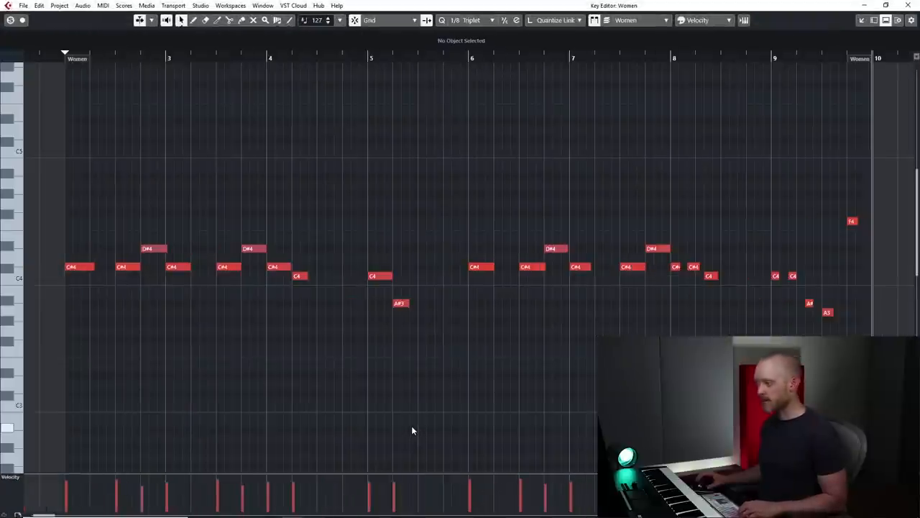
Select the Women part's C#4, D#4 and C4 melody notes in the Key Editor.
click(80, 267)
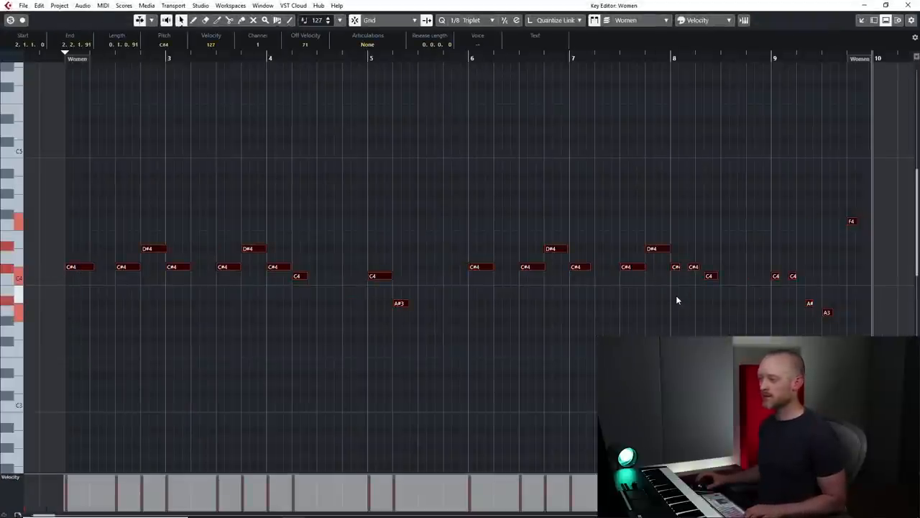
mouse_move(583, 284)
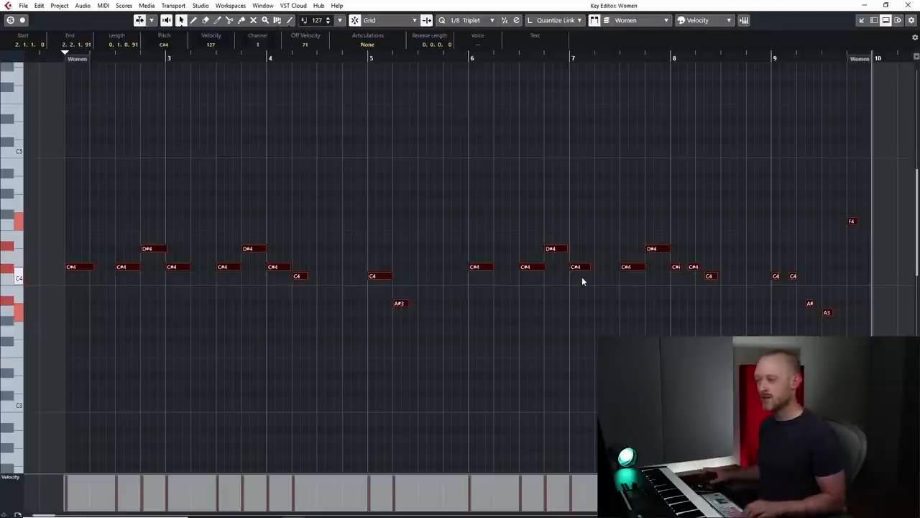
mouse_move(851, 306)
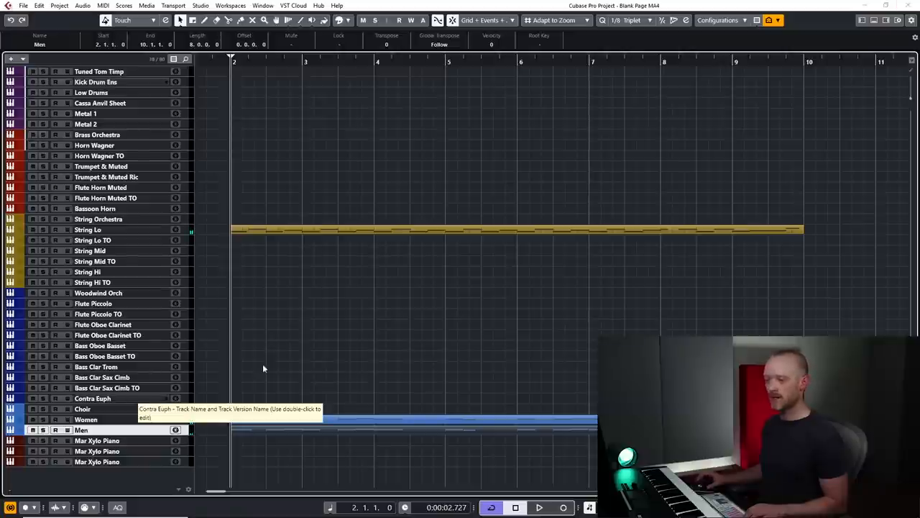
mouse_move(262, 373)
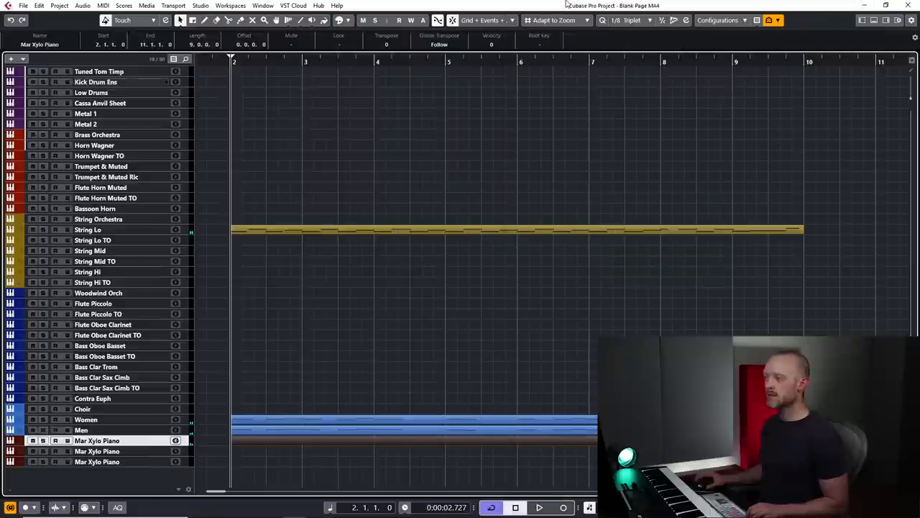
mouse_move(362, 442)
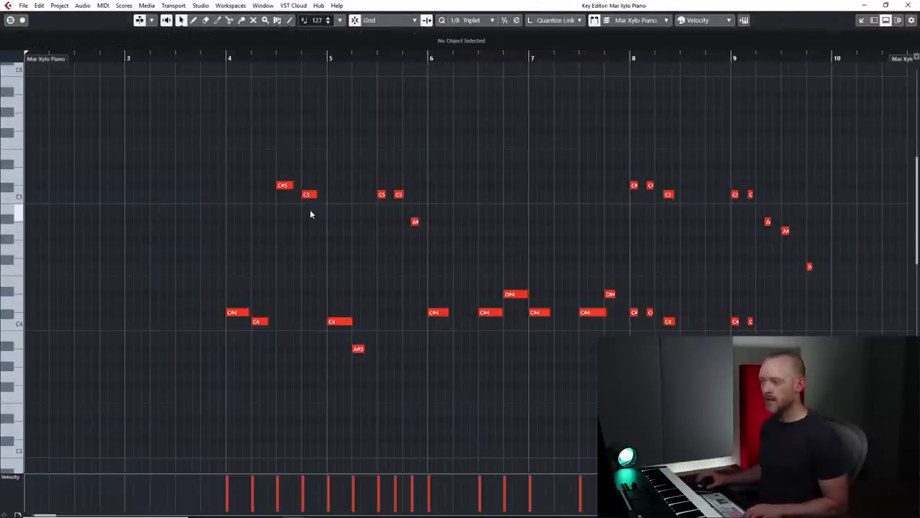
Close the Mar Xylo Piano Key Editor to return to the arrangement.
click(236, 312)
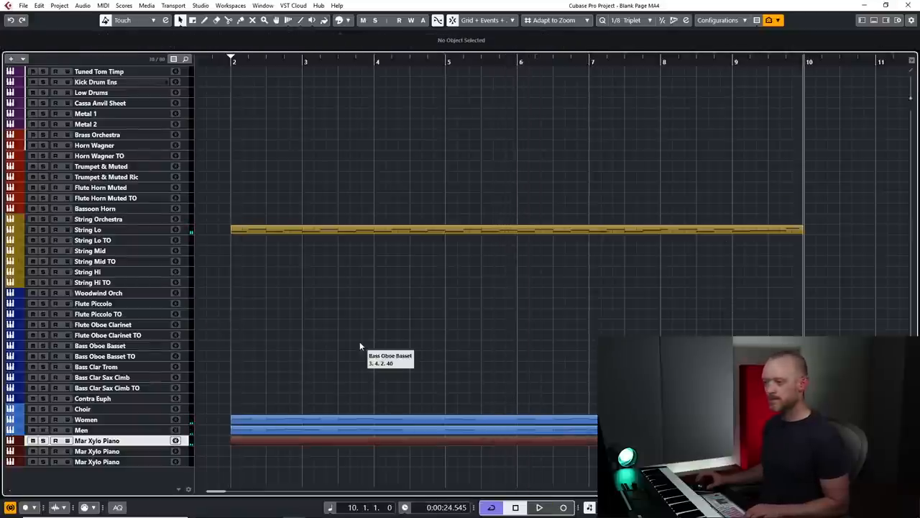
mouse_move(277, 433)
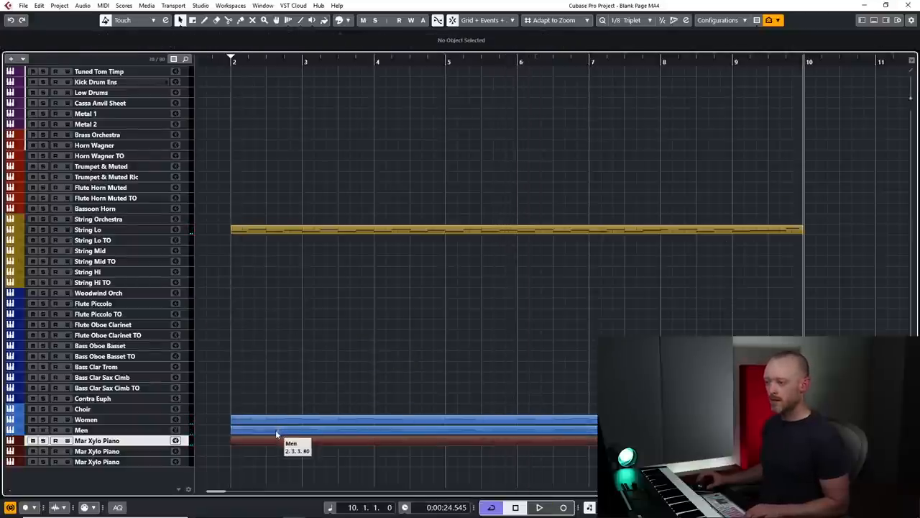
mouse_move(291, 390)
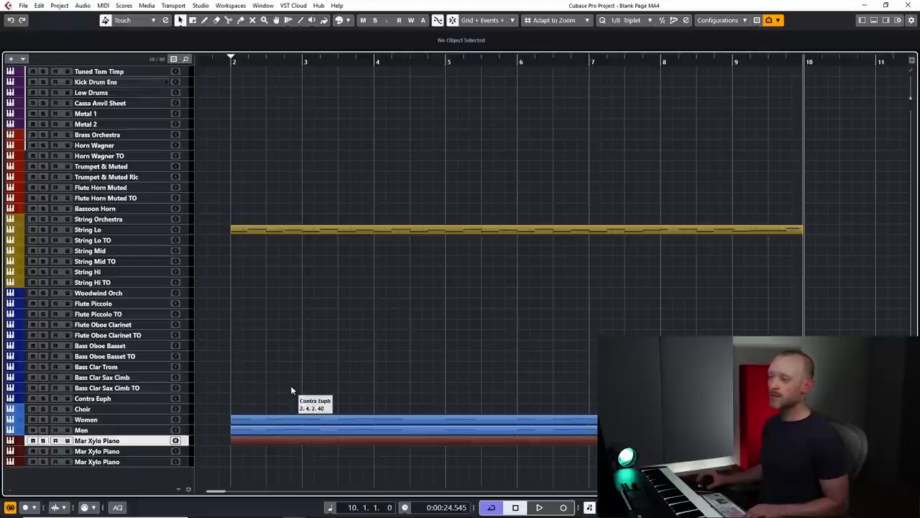
mouse_move(113, 168)
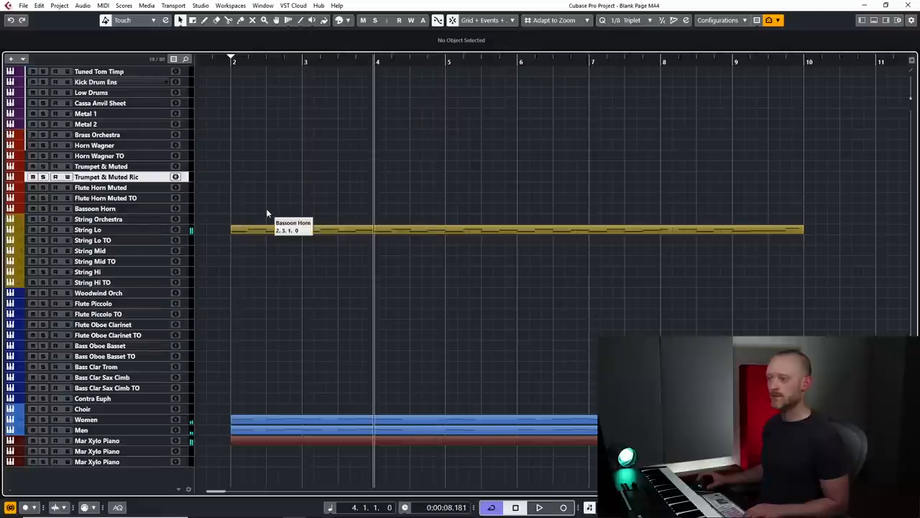
mouse_move(144, 179)
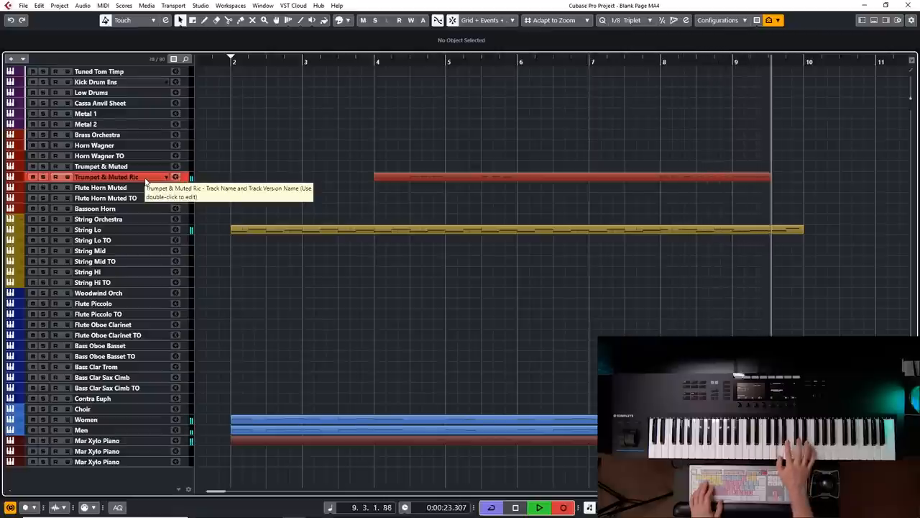
Finish the trumpet take ending at bar 10 and select the Metal 2 track.
click(568, 177)
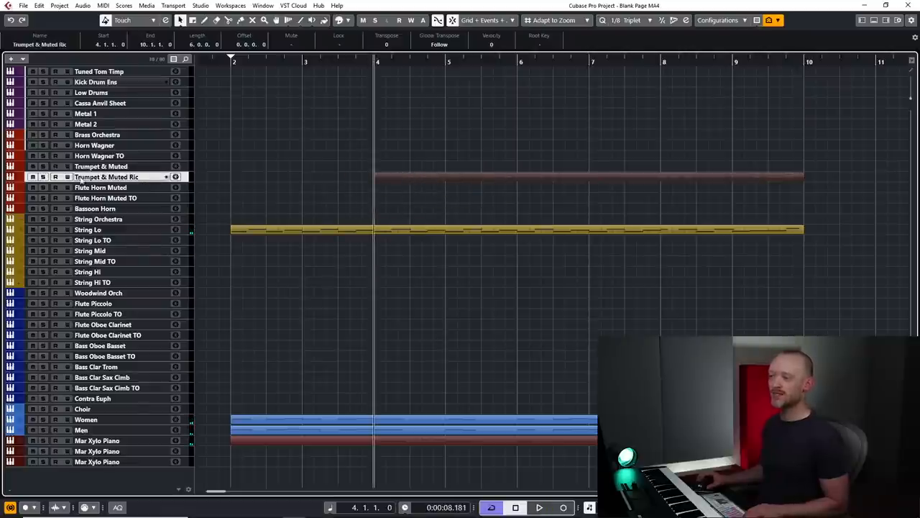
click(100, 124)
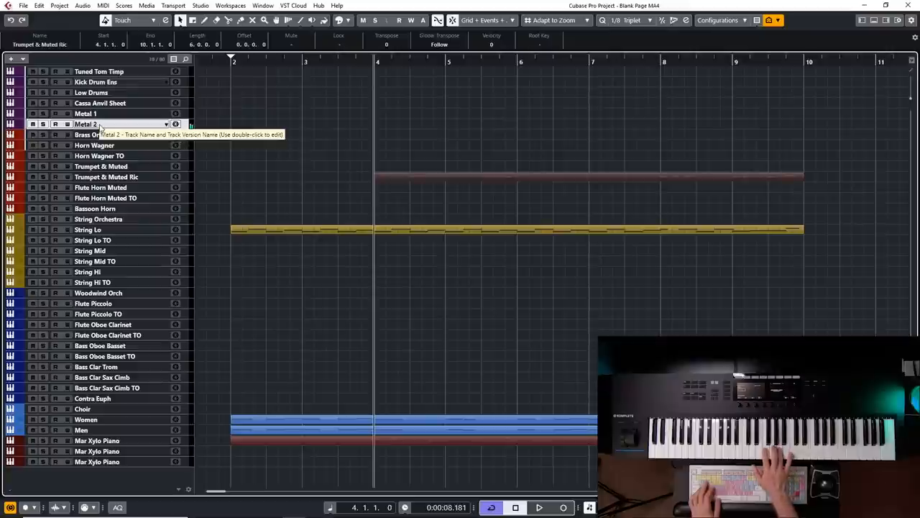
Record the Metal 2 part from bar 4 to bar 10, then stop.
click(539, 508)
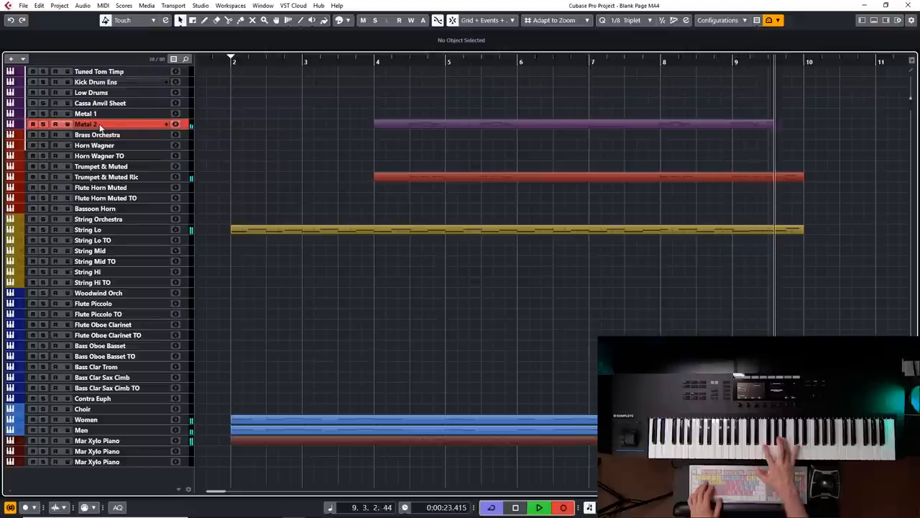
click(108, 124)
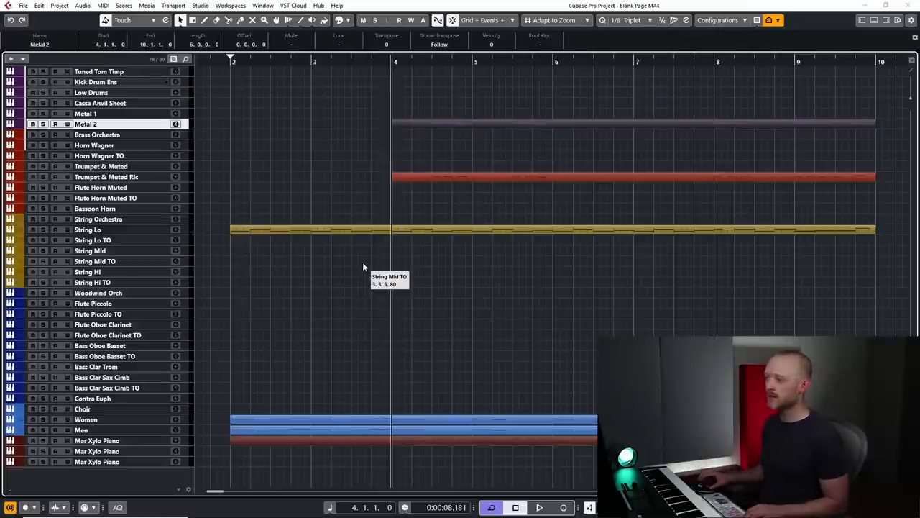
mouse_move(359, 231)
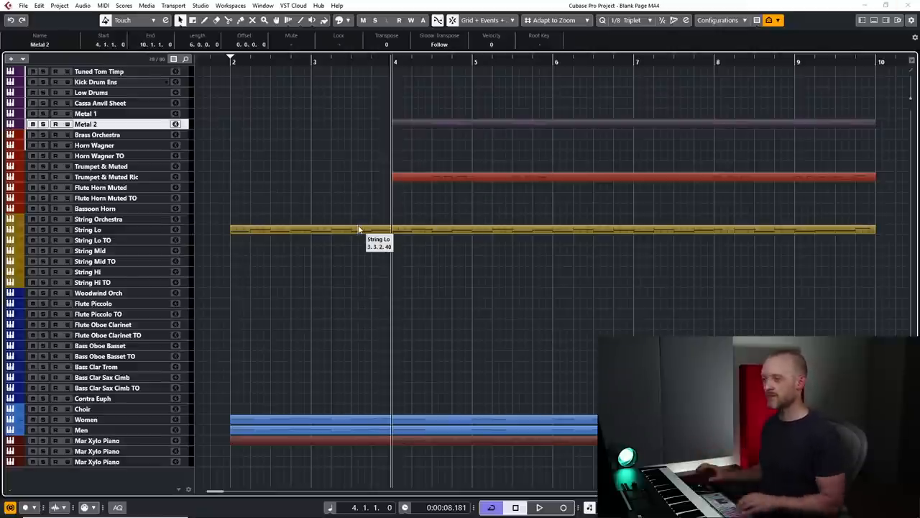
mouse_move(351, 167)
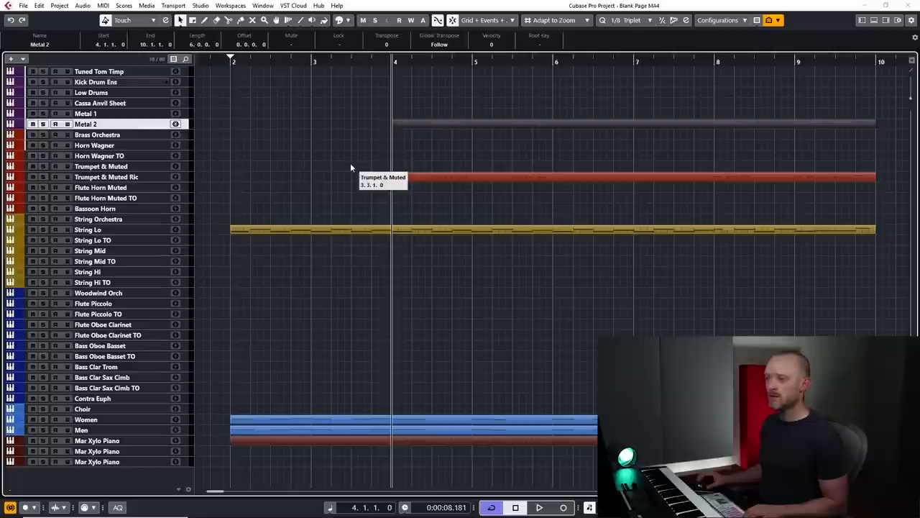
mouse_move(797, 105)
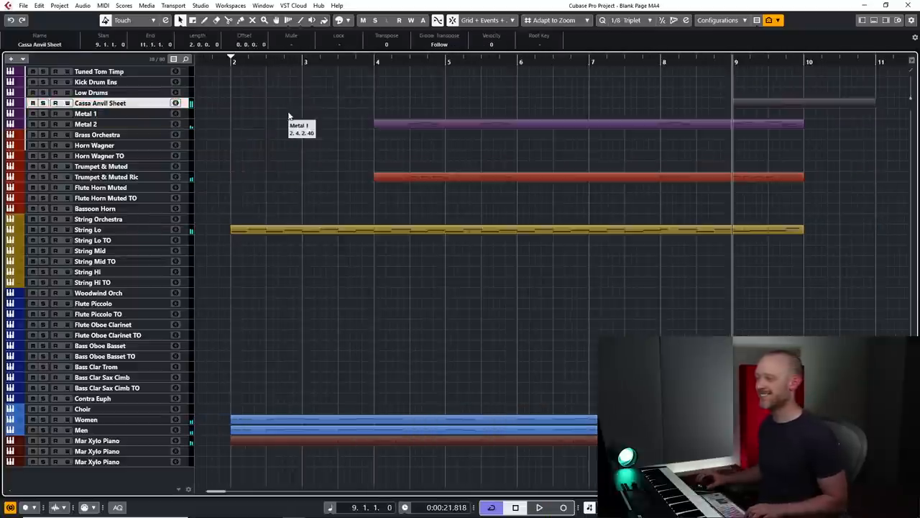
mouse_move(806, 107)
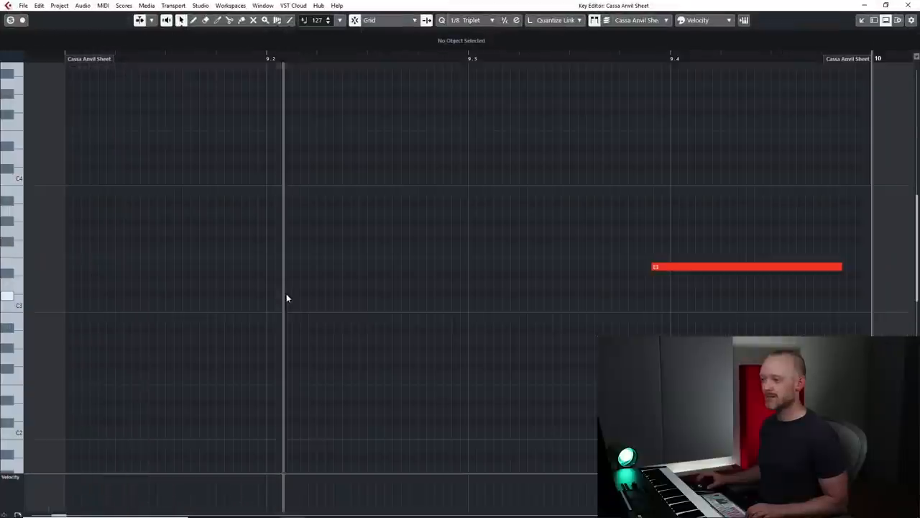
Close the Key Editor after checking the single E3 anvil hit in bar 9.
click(748, 267)
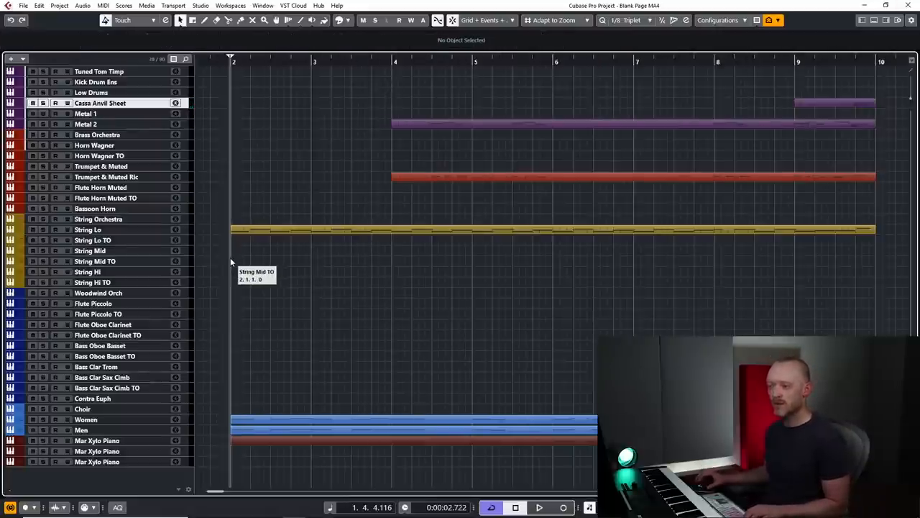
mouse_move(475, 366)
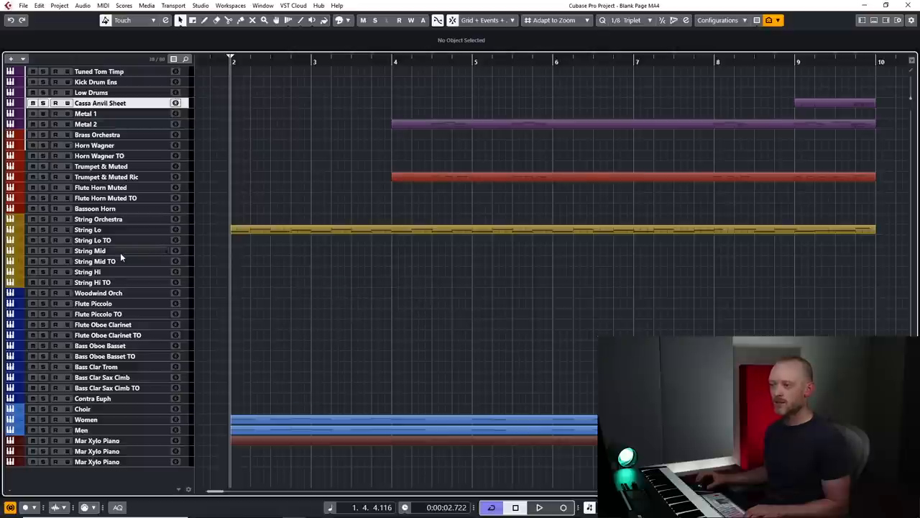
mouse_move(112, 251)
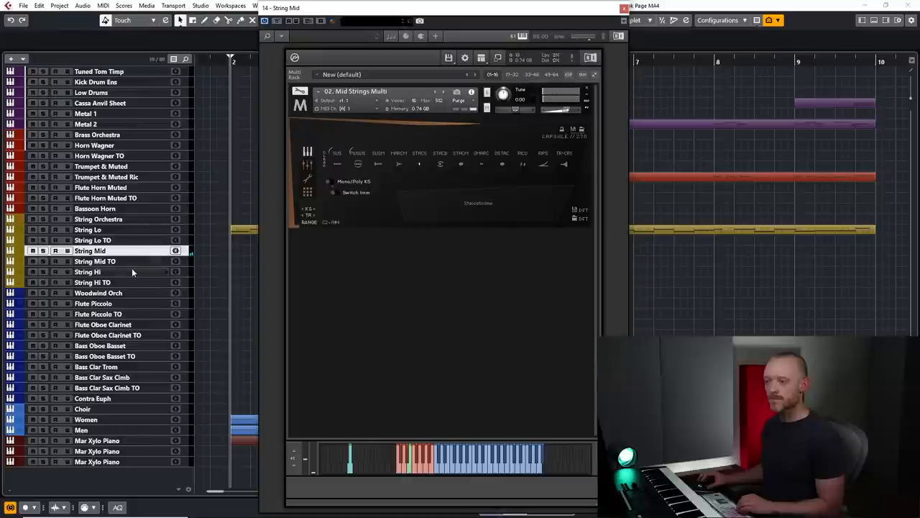
Select String Hi and check its High Strings Multi instrument, then close it.
click(87, 271)
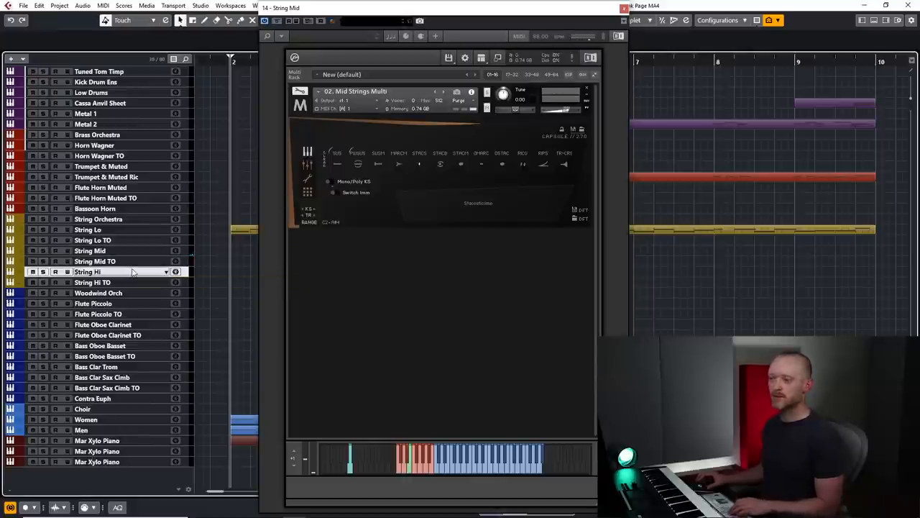
click(87, 271)
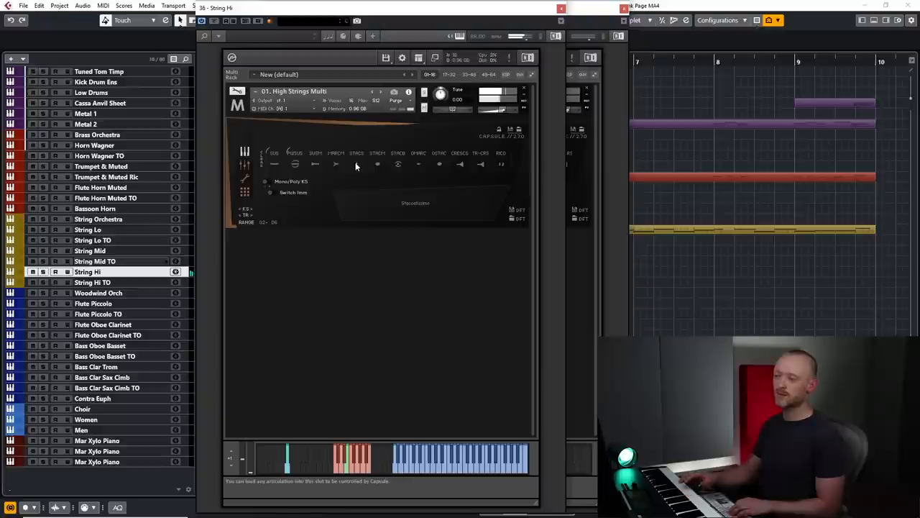
click(90, 251)
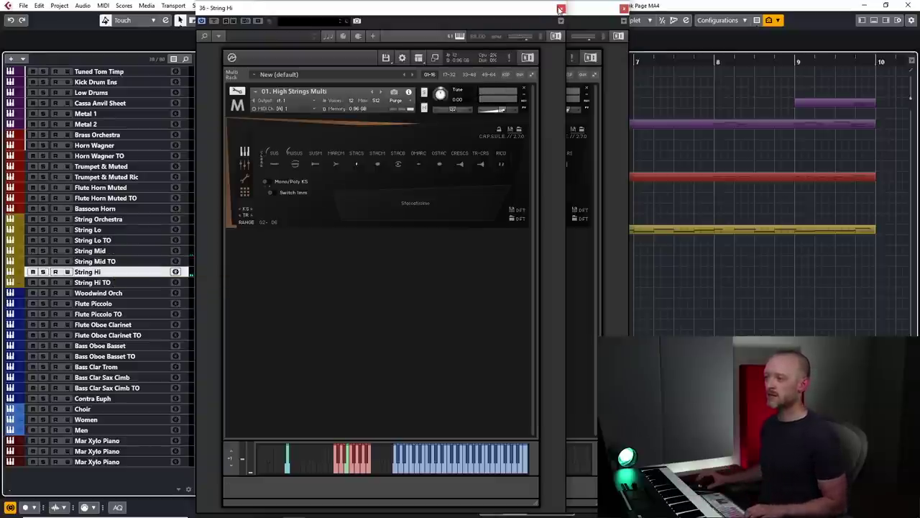
click(561, 8)
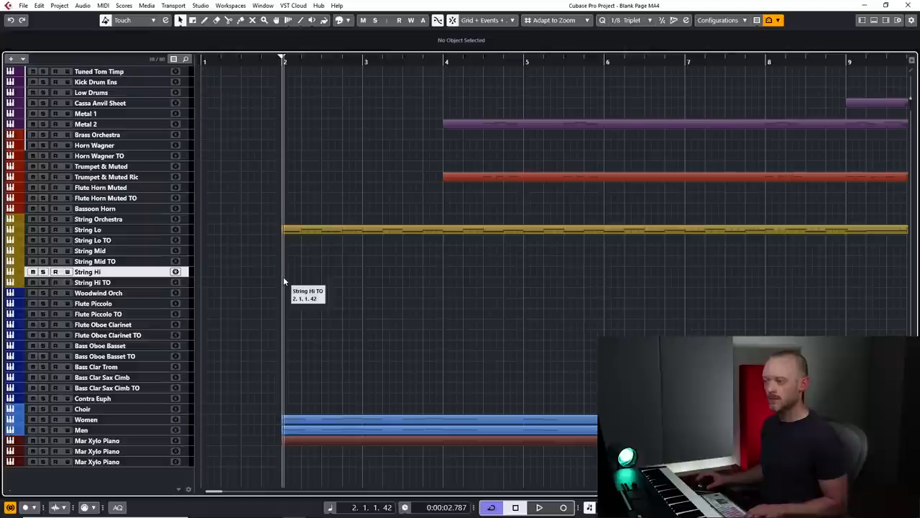
Record a String Hi part from bar 2 and open it in the Key Editor.
click(563, 507)
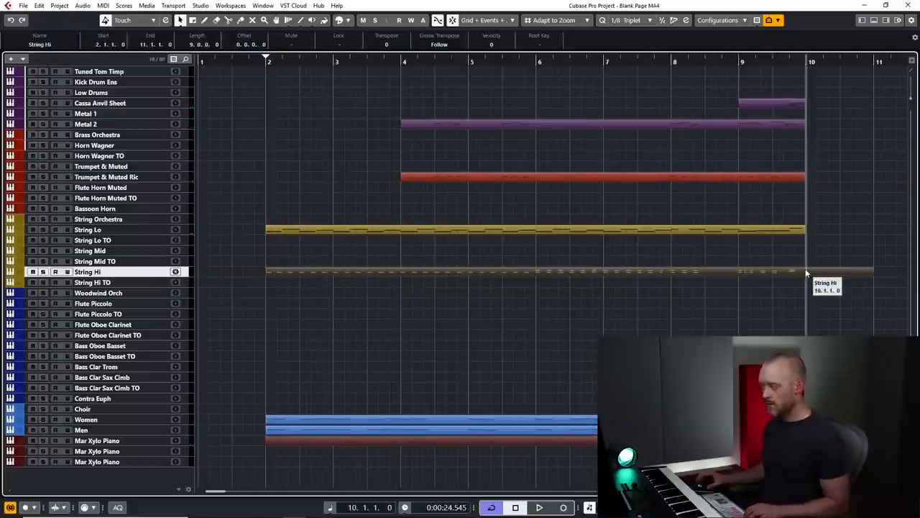
double_click(503, 271)
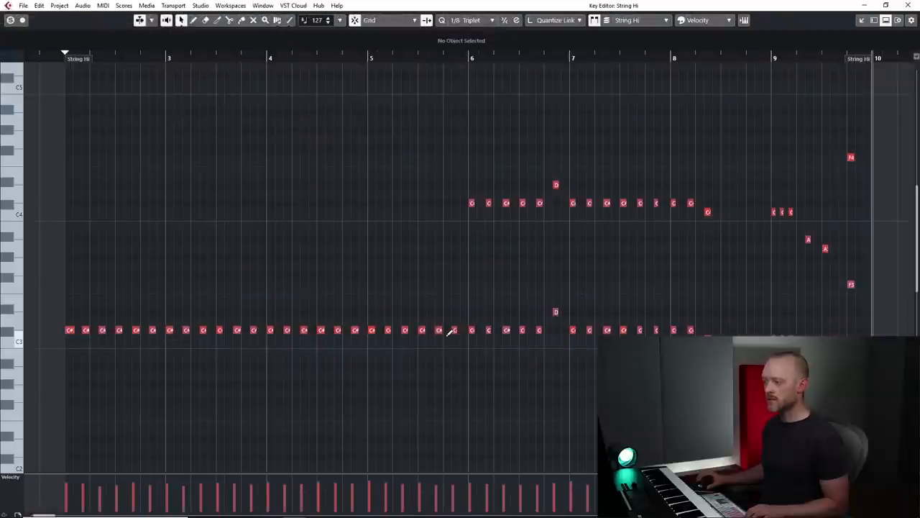
mouse_move(565, 324)
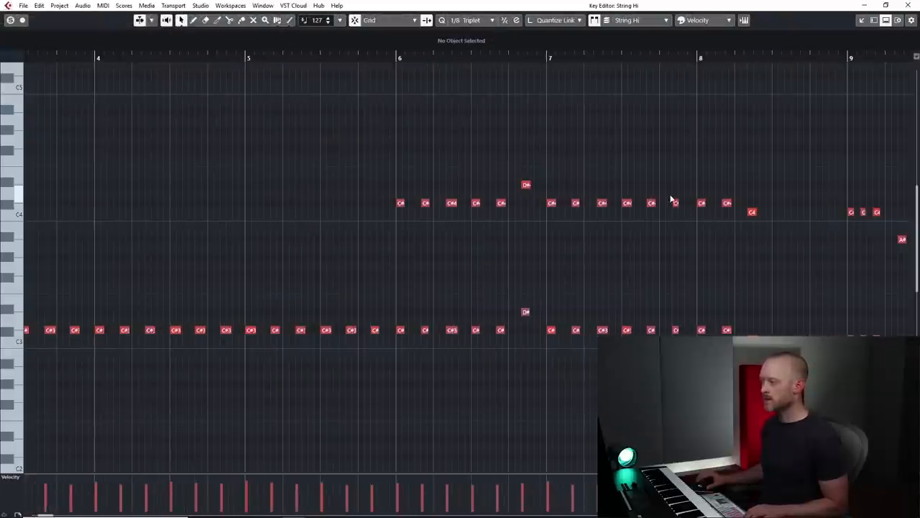
Edit the C#4 note at the start of bar 8 in the String Hi part.
click(675, 203)
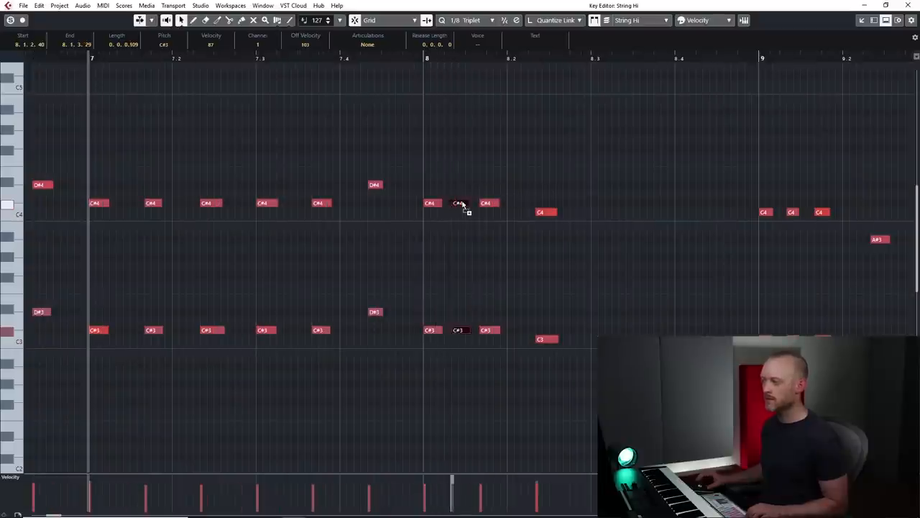
click(459, 203)
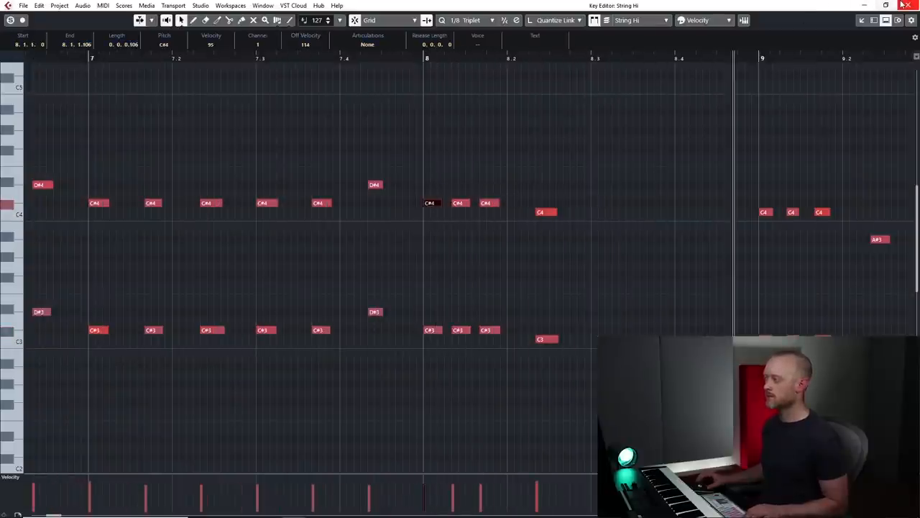
scroll(right, 3)
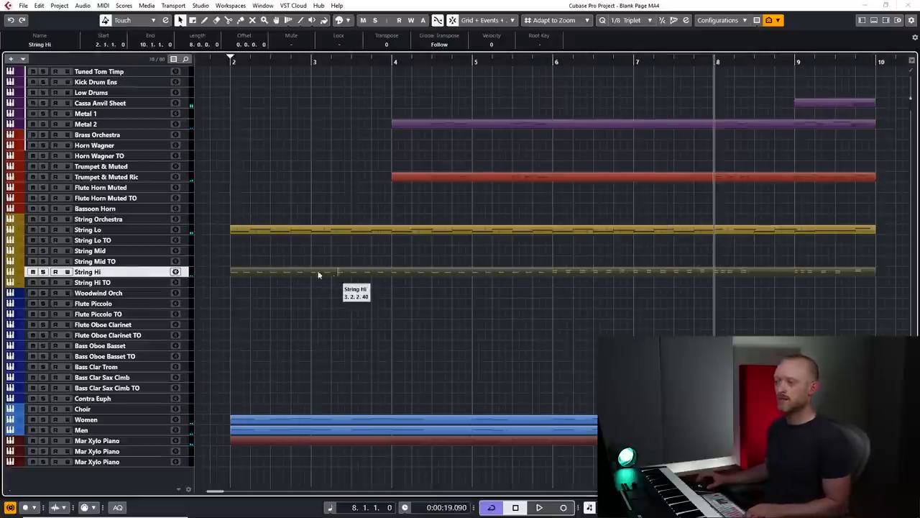
mouse_move(636, 241)
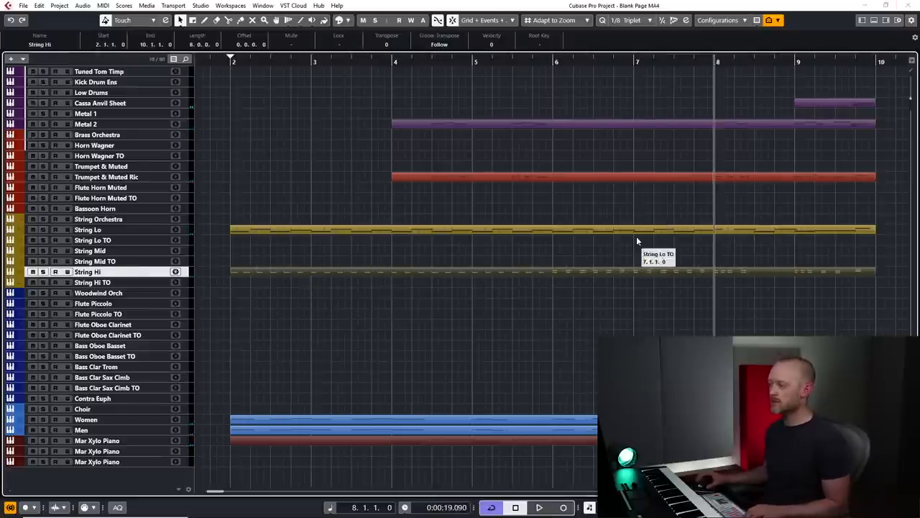
mouse_move(558, 276)
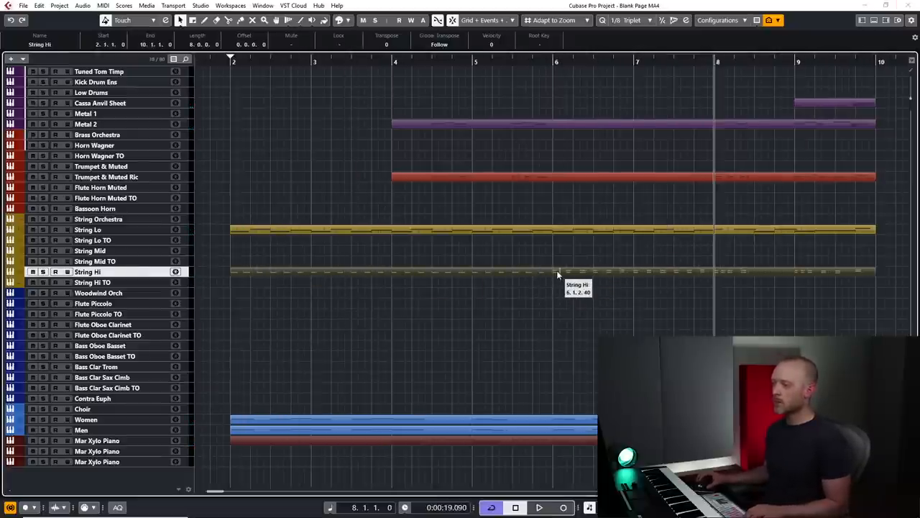
mouse_move(557, 275)
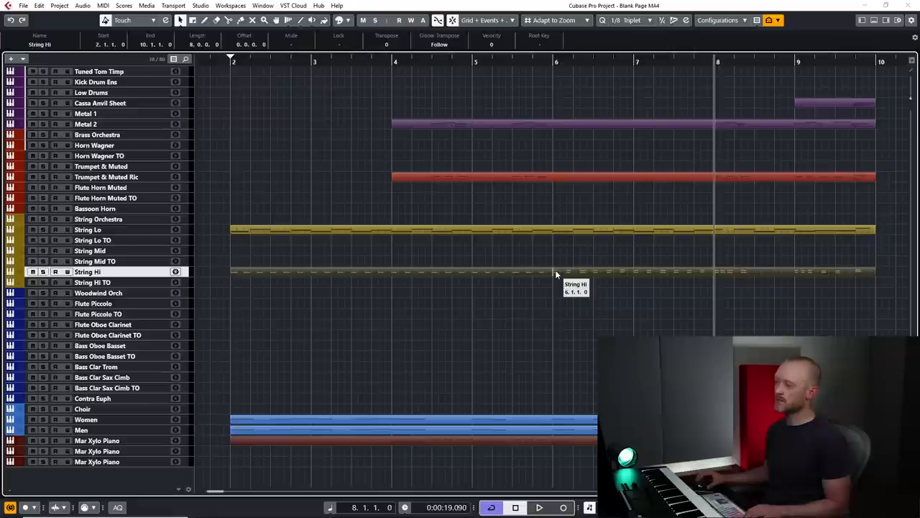
mouse_move(628, 268)
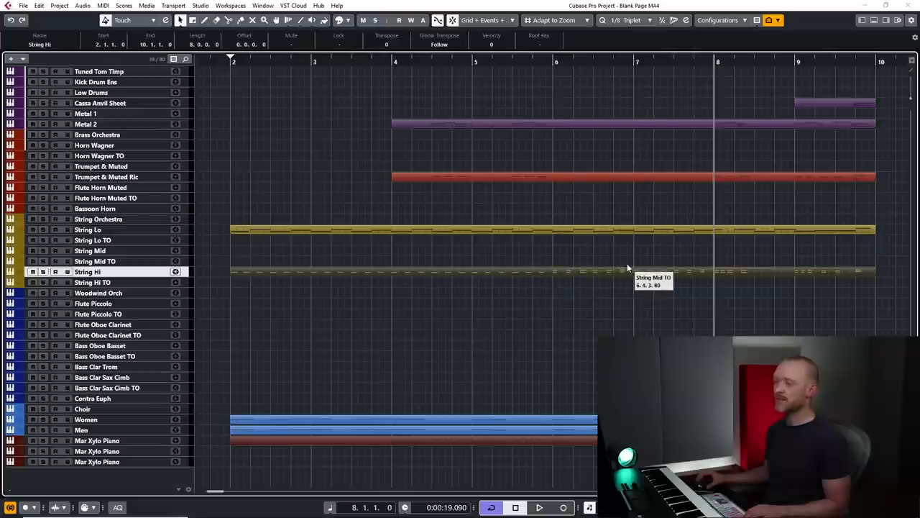
mouse_move(550, 306)
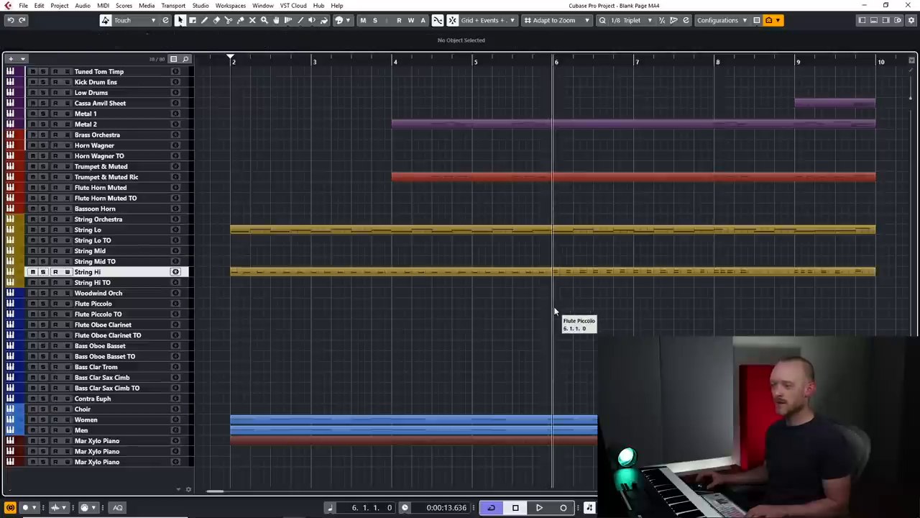
mouse_move(157, 307)
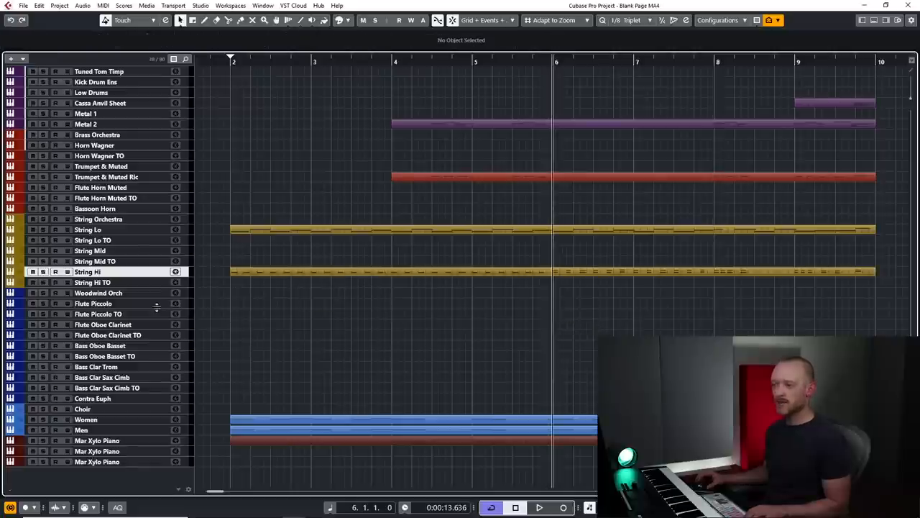
Select Flute Piccolo, close its Kontakt window, and record a piccolo line from bar 6 to bar 10.
click(93, 302)
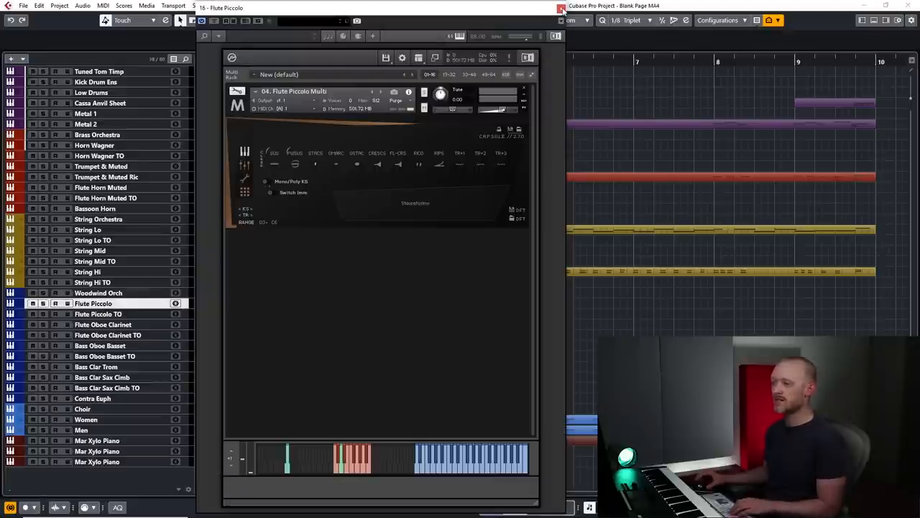
click(562, 8)
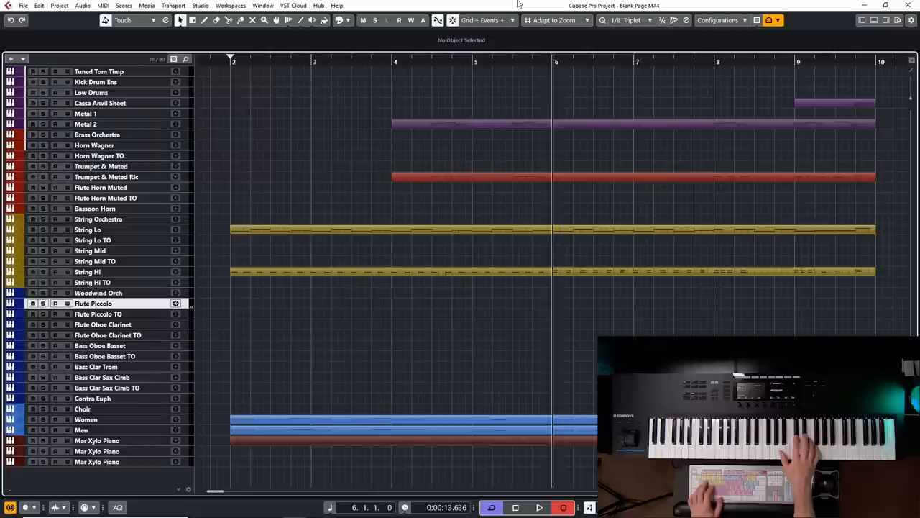
click(538, 508)
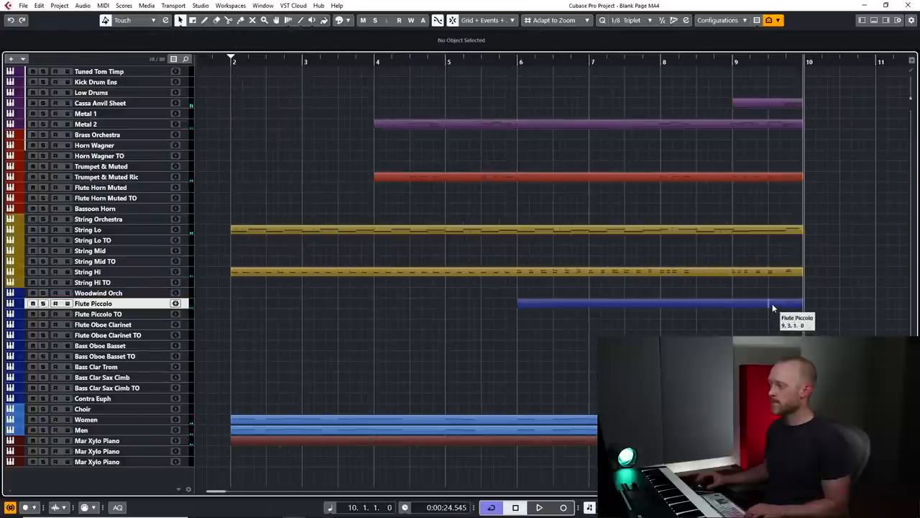
double_click(647, 303)
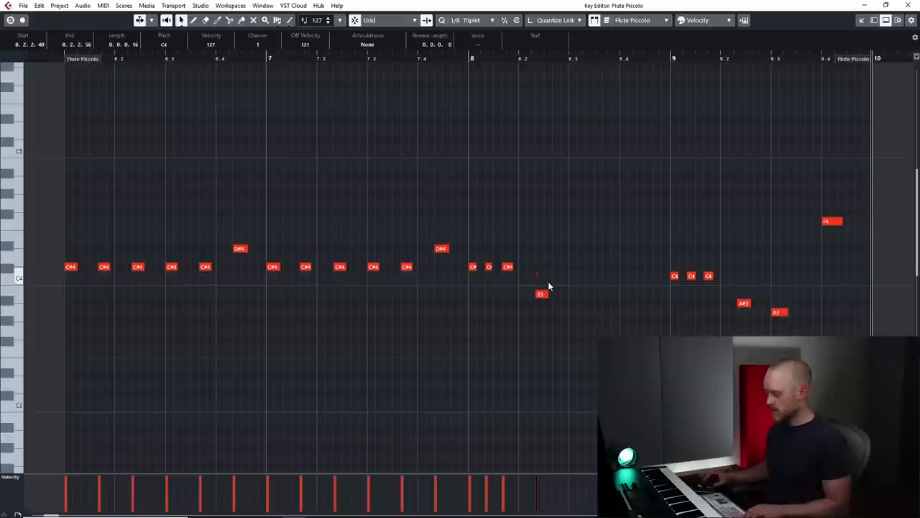
mouse_move(538, 279)
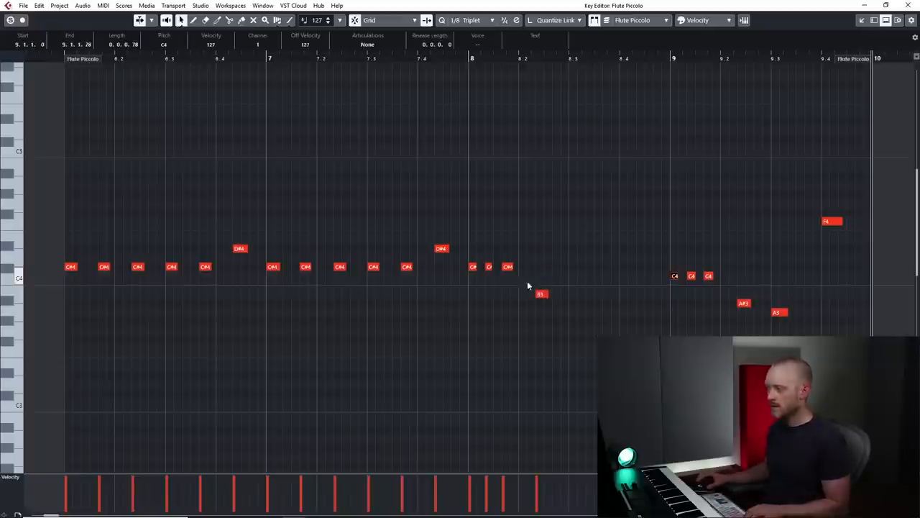
Adjust the B3 note in bar 8 of the Flute Piccolo part.
click(540, 276)
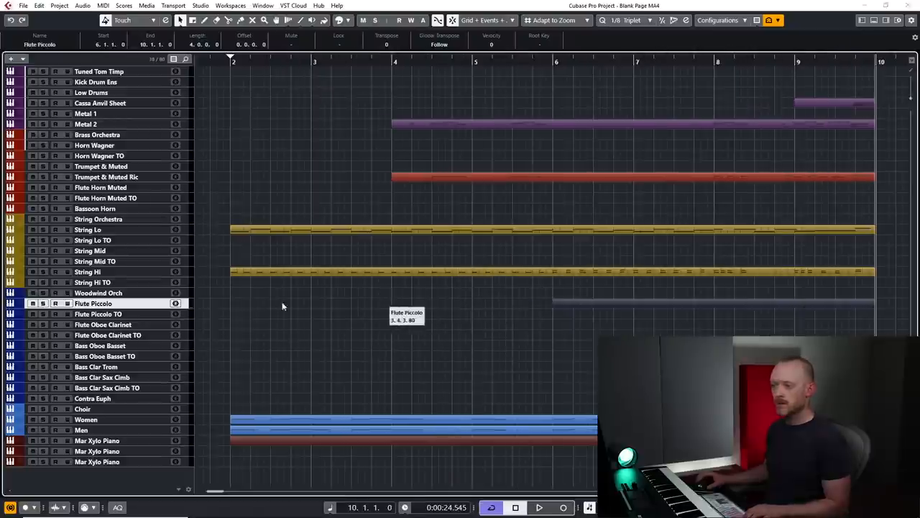
mouse_move(473, 325)
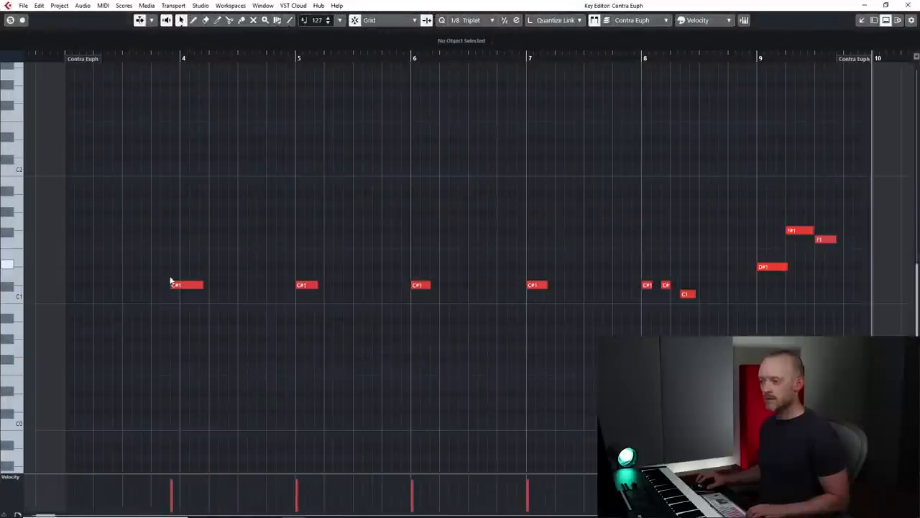
Adjust the C#1 note at the start of bar 8 in the Contra Euph part.
click(187, 285)
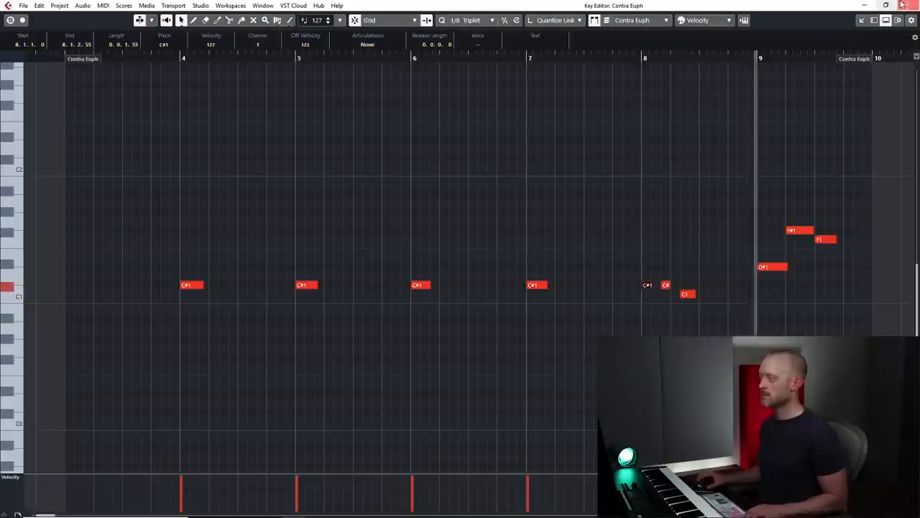
scroll(right, 3)
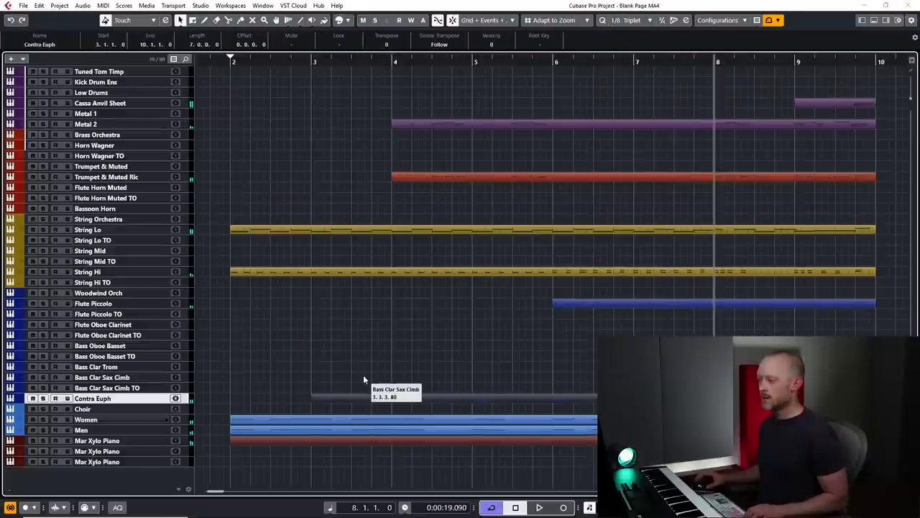
mouse_move(403, 323)
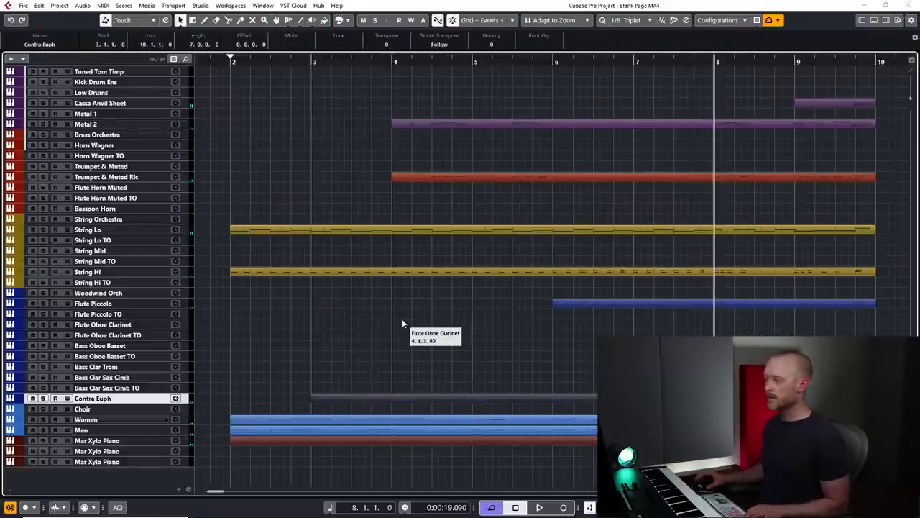
mouse_move(393, 372)
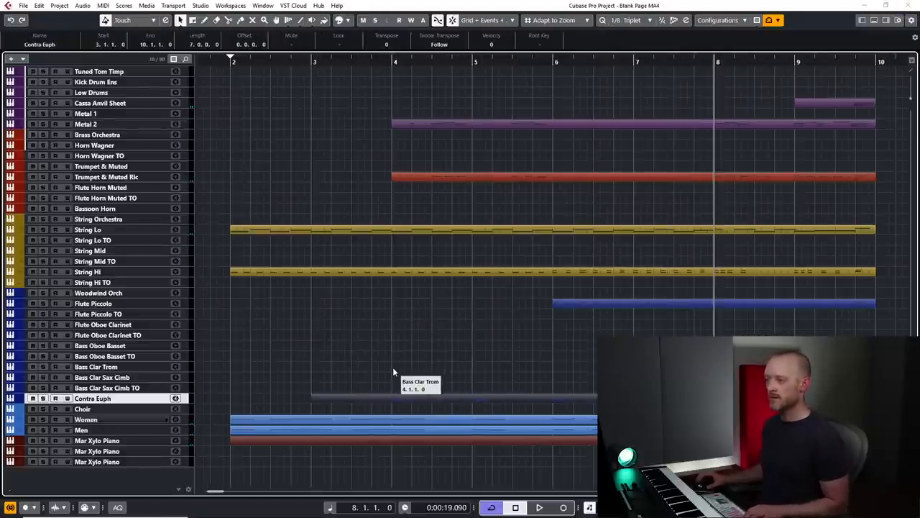
mouse_move(390, 101)
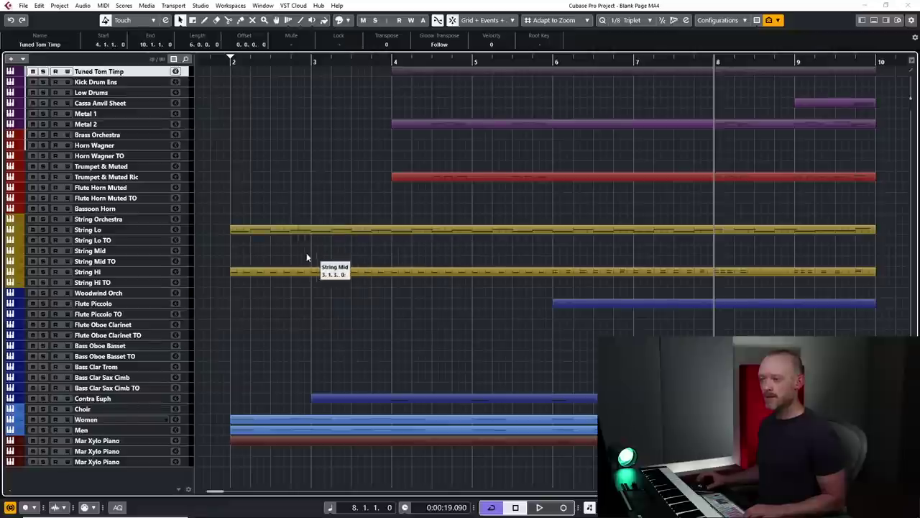
mouse_move(230, 287)
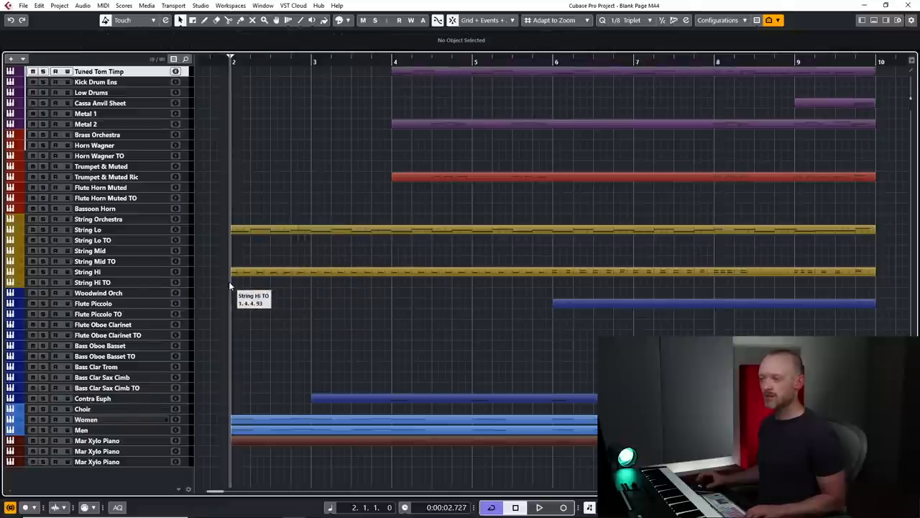
Select the String Hi TO track to record its trill layer from bar 2 to bar 10.
click(92, 282)
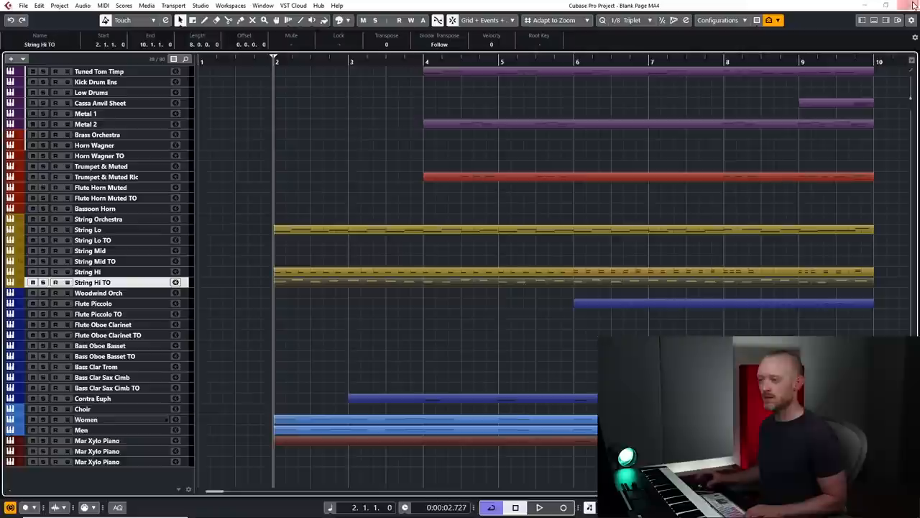
mouse_move(443, 213)
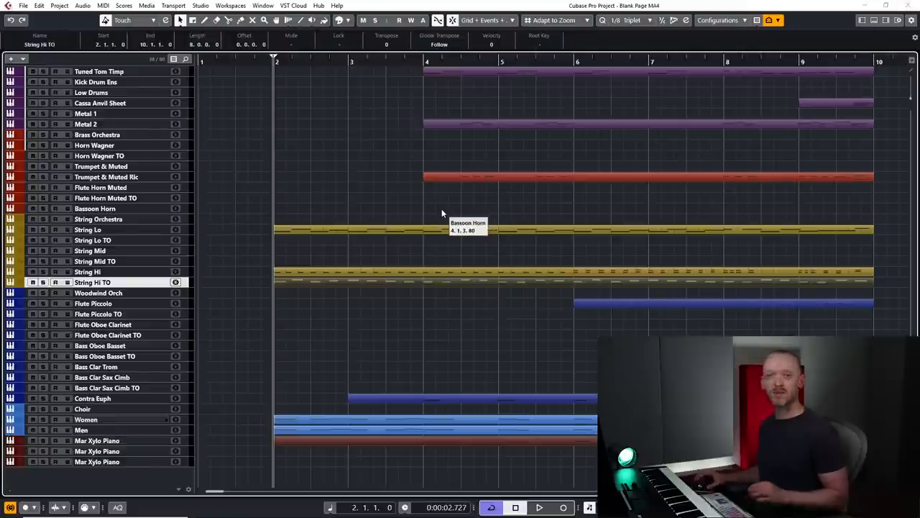
mouse_move(288, 262)
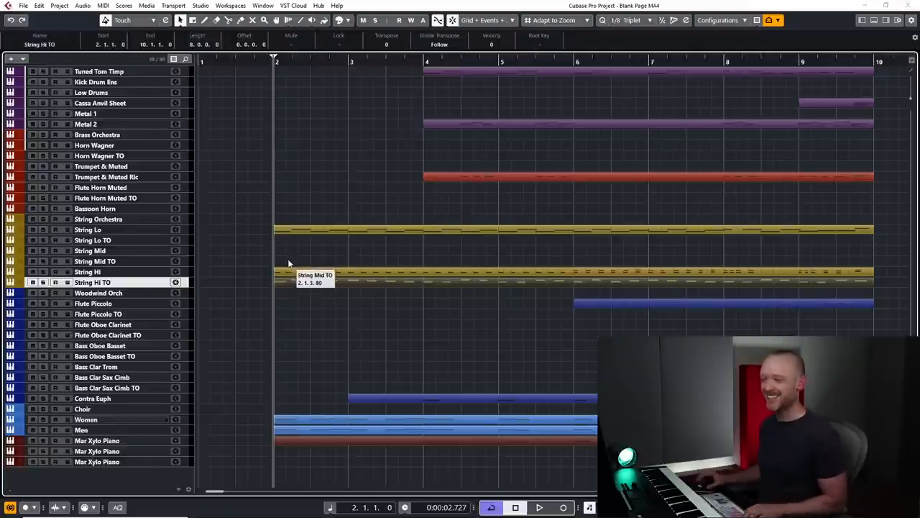
mouse_move(274, 255)
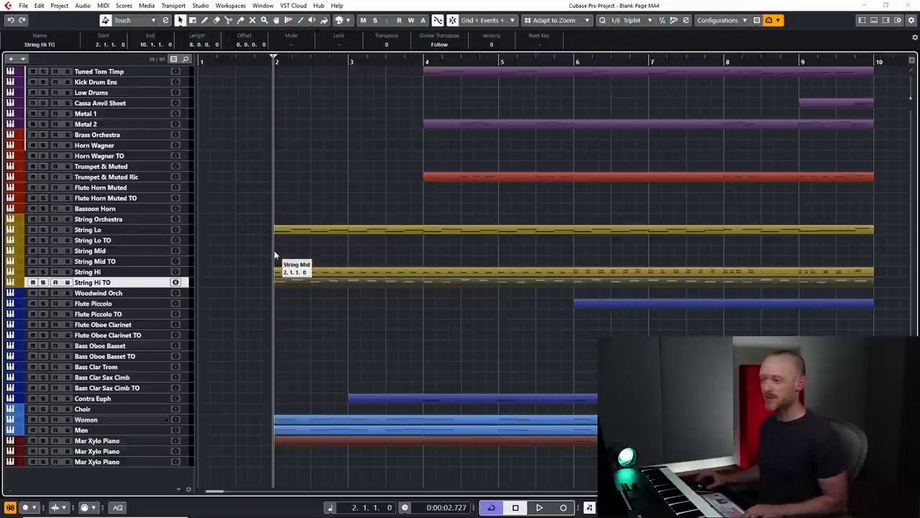
mouse_move(593, 253)
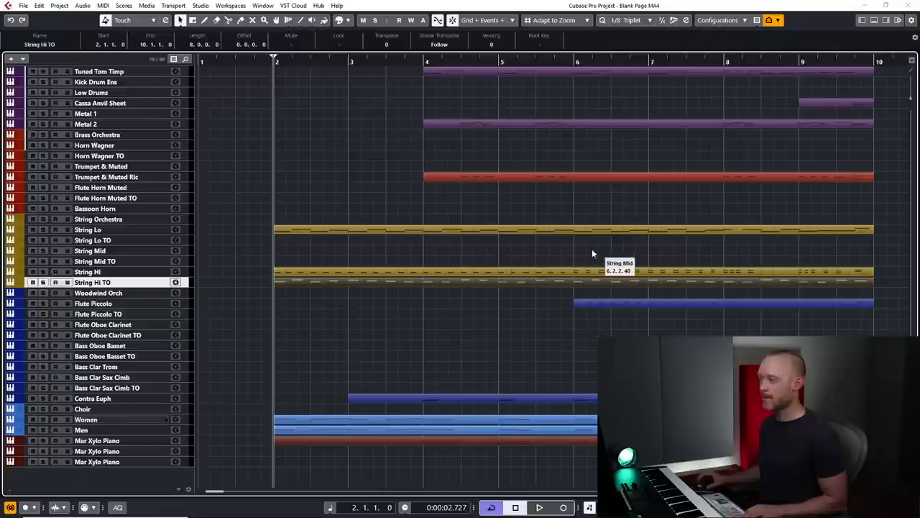
mouse_move(490, 253)
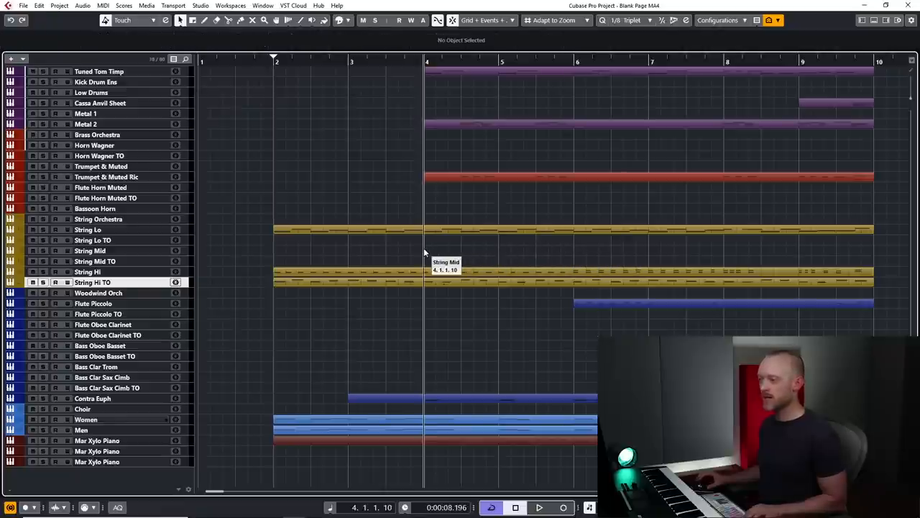
Record a String Mid part from bar 4 to bar 10 and open it for editing.
click(90, 250)
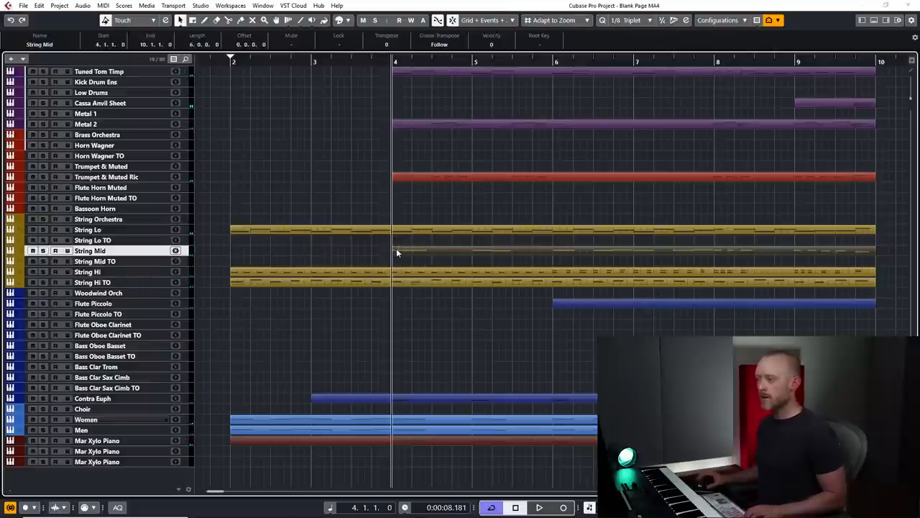
double_click(395, 250)
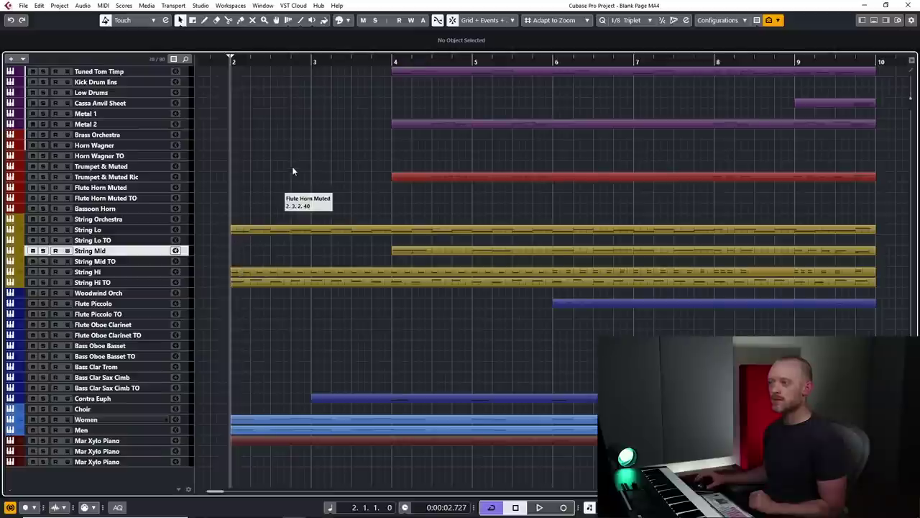
mouse_move(422, 390)
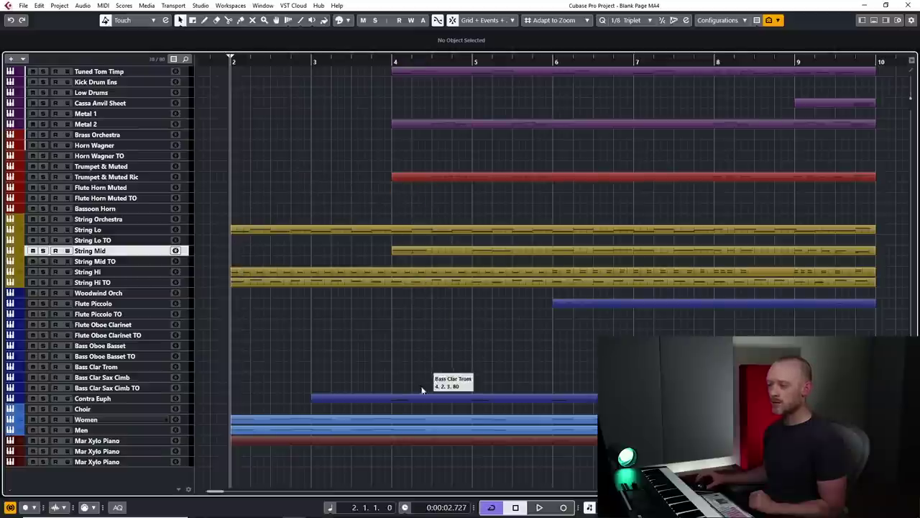
mouse_move(230, 458)
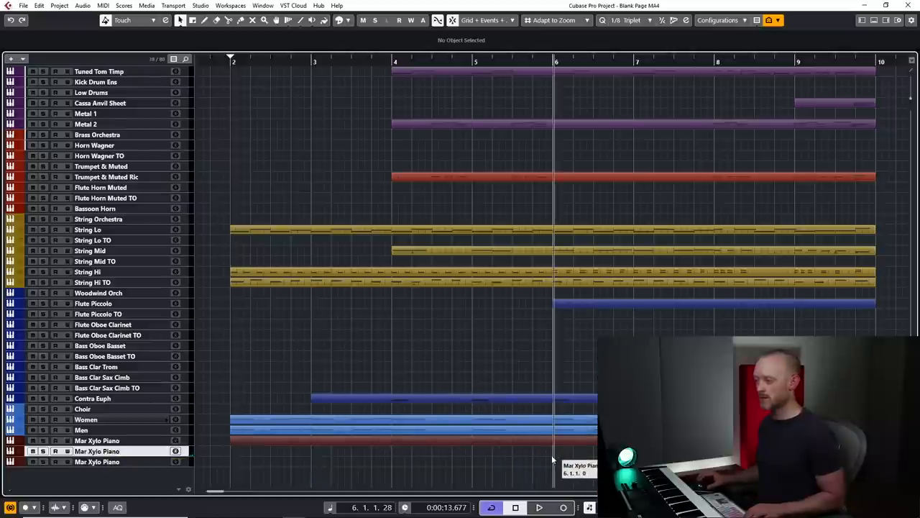
click(539, 507)
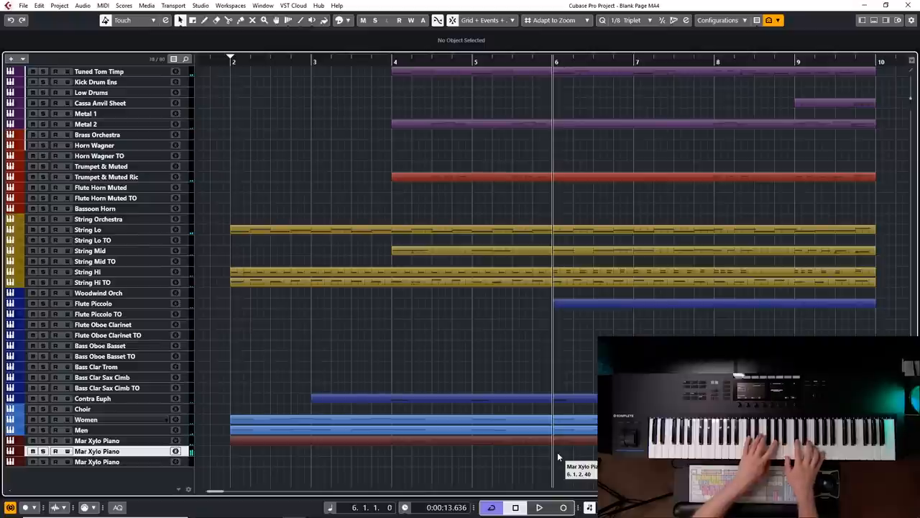
click(539, 508)
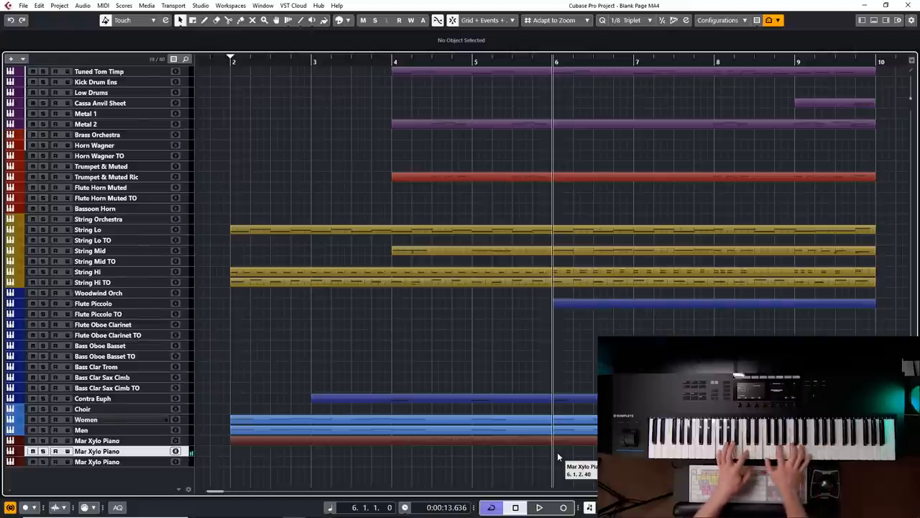
Record chords onto the second Mar Xylo Piano track starting at bar 6.
click(564, 507)
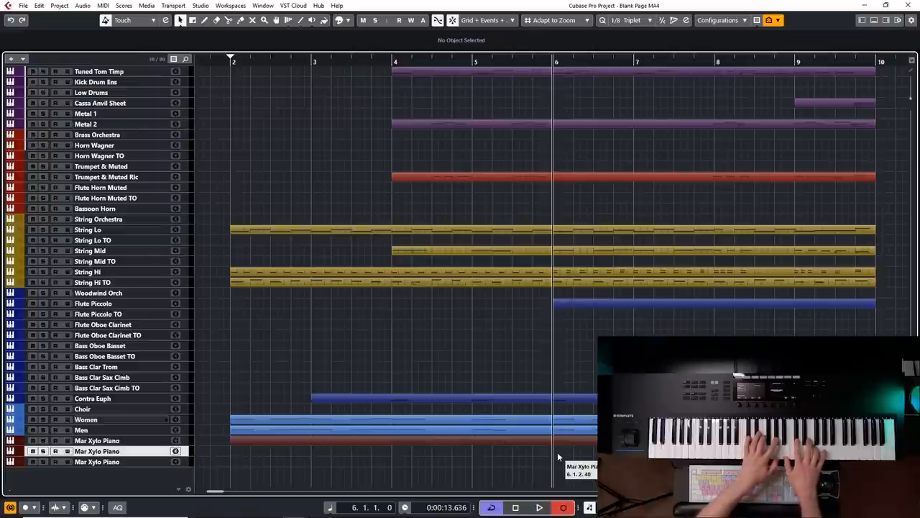
click(539, 507)
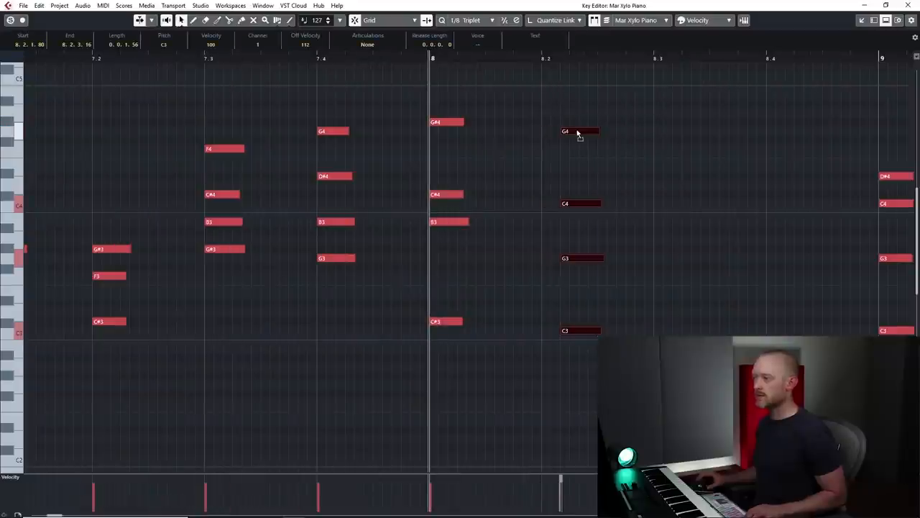
Adjust the Mar Xylo Piano chord notes around bar 8 in the Key Editor.
scroll(left, 3)
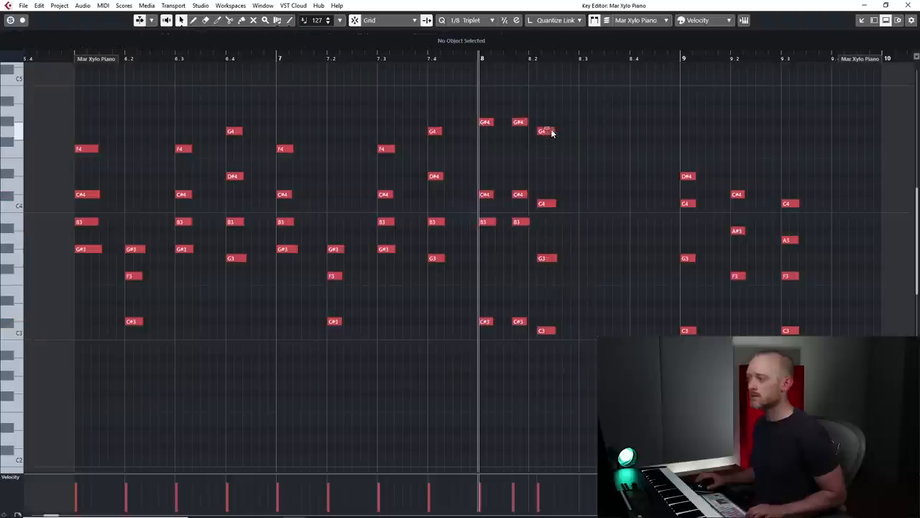
click(546, 132)
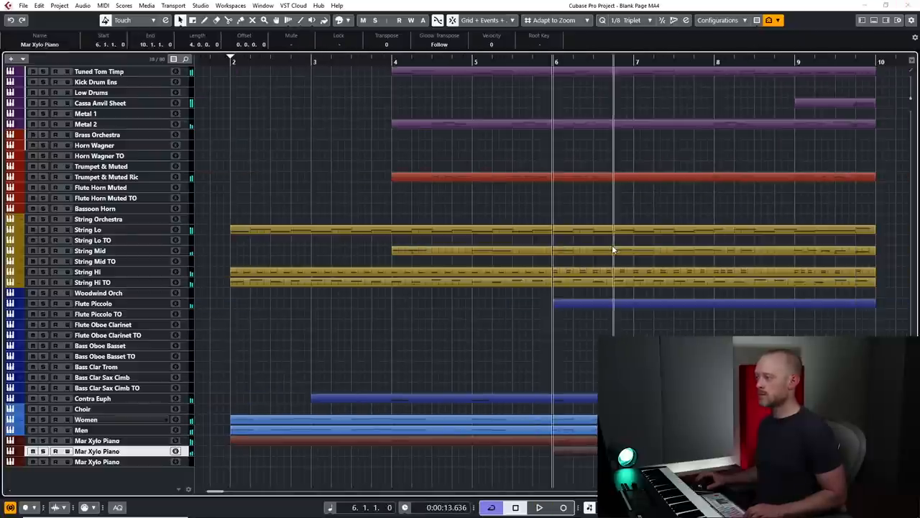
mouse_move(611, 252)
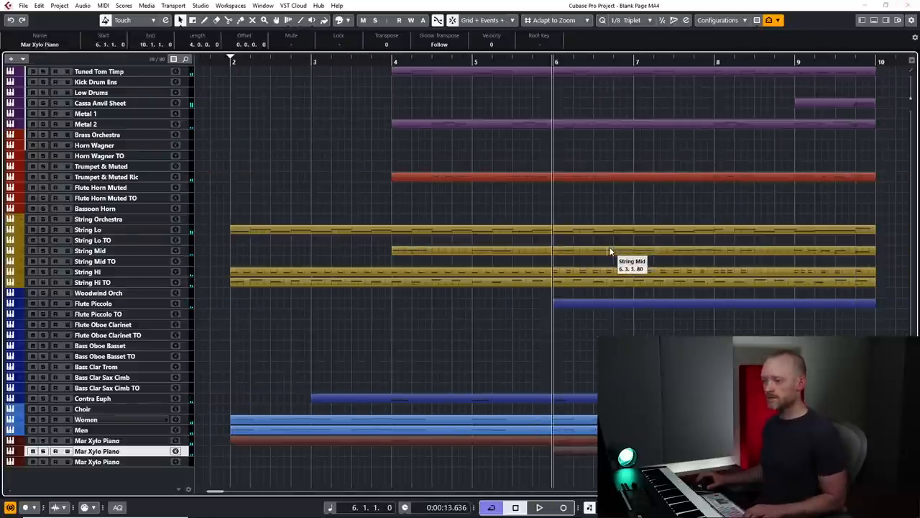
mouse_move(600, 265)
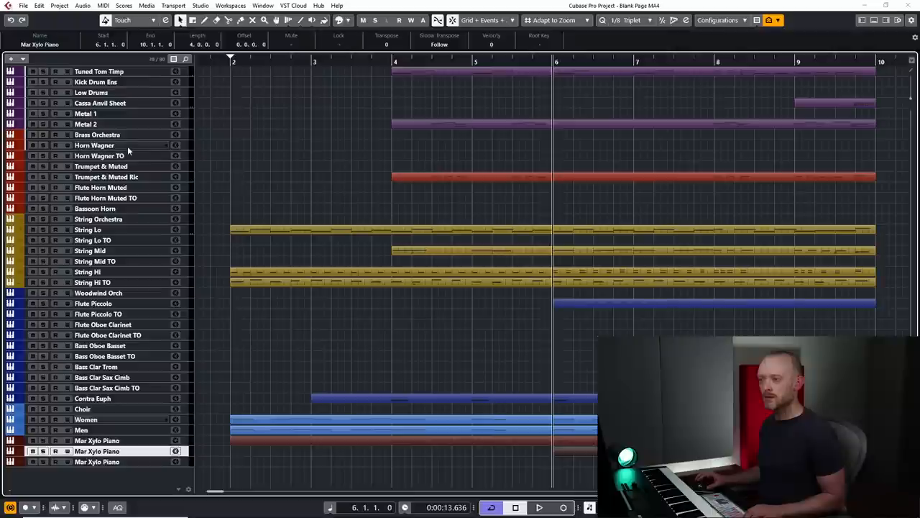
Select Horn Wagner and choose its articulation in the Kontakt window.
click(93, 145)
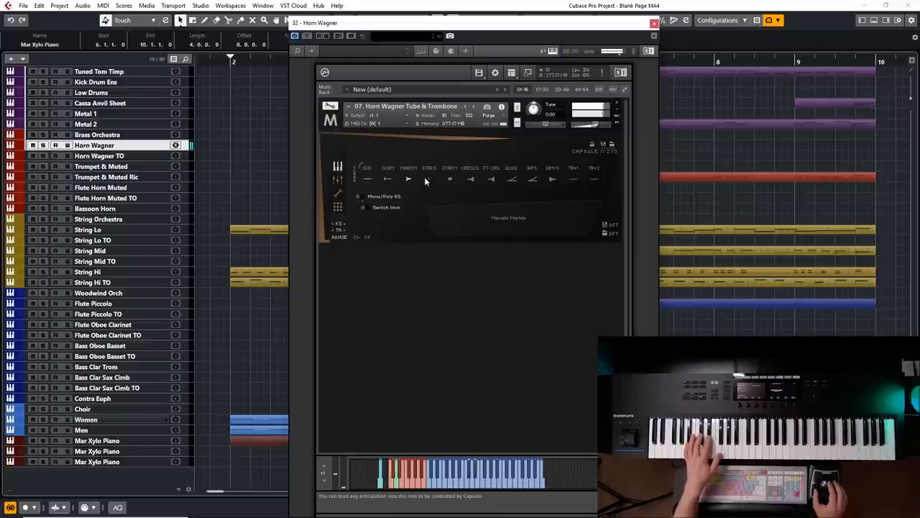
click(450, 178)
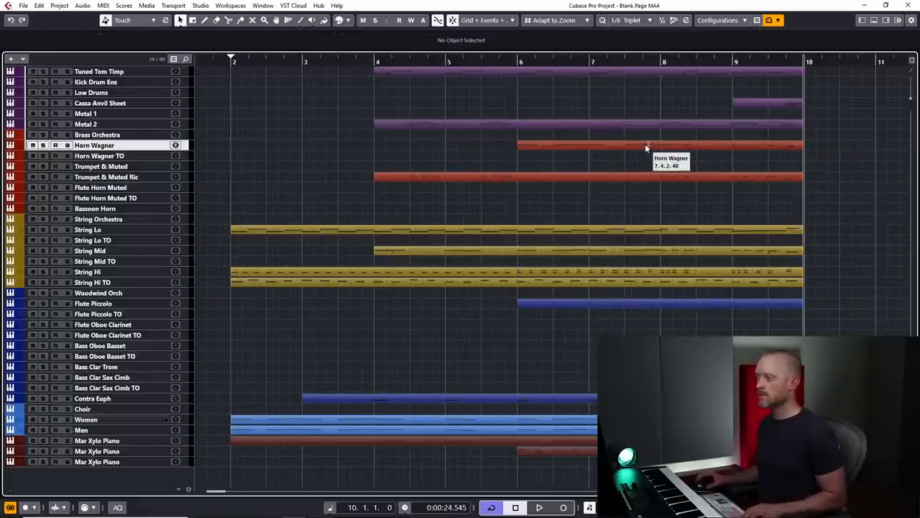
Stop recording to leave a six-bar part on Bass Oboe Basset TO, bars 4–10.
click(538, 508)
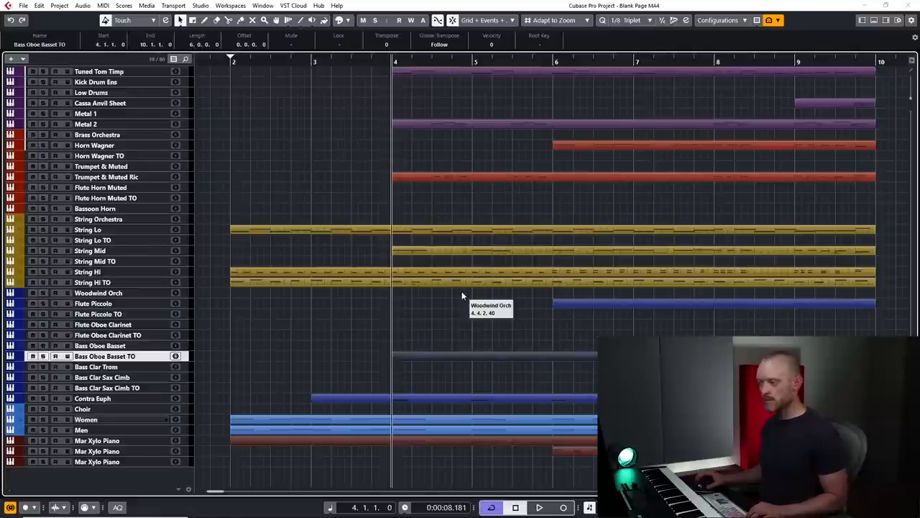
mouse_move(174, 182)
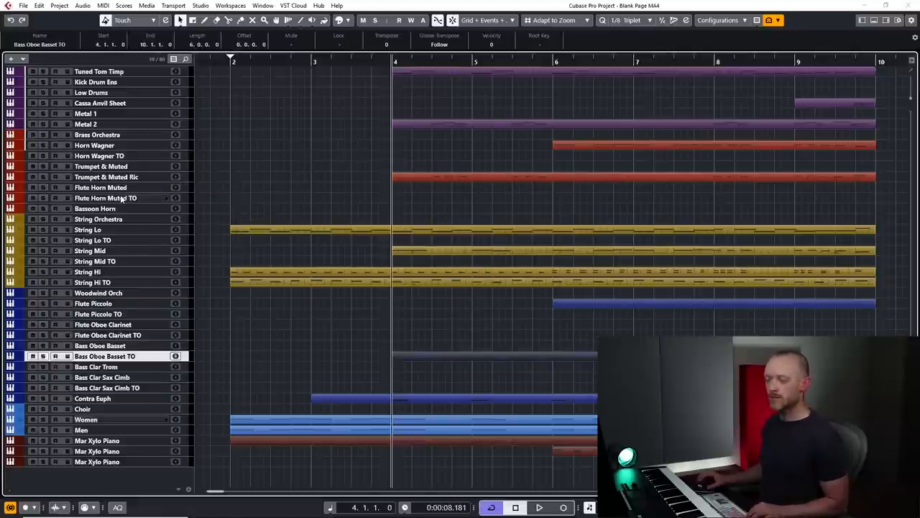
mouse_move(106, 197)
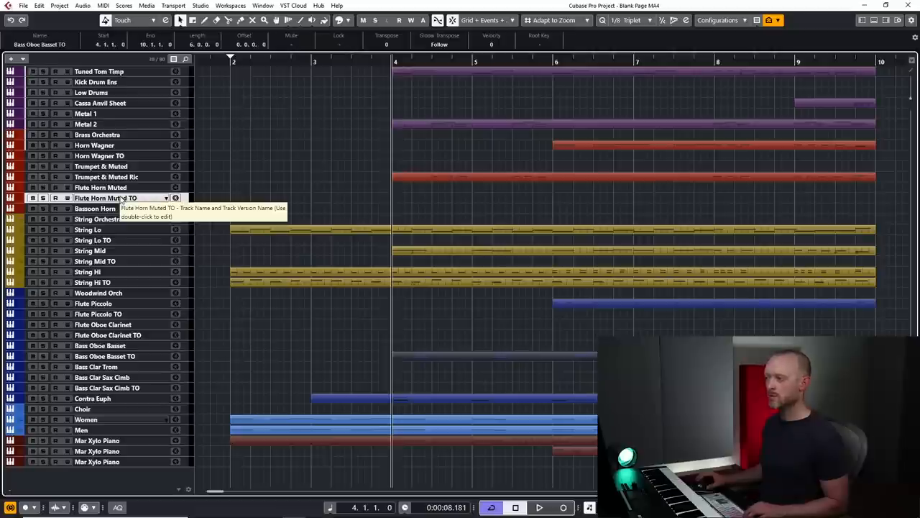
Place the horn chord part at bar 4 on Flute Horn Muted TO and review its notes in the Key Editor.
click(101, 198)
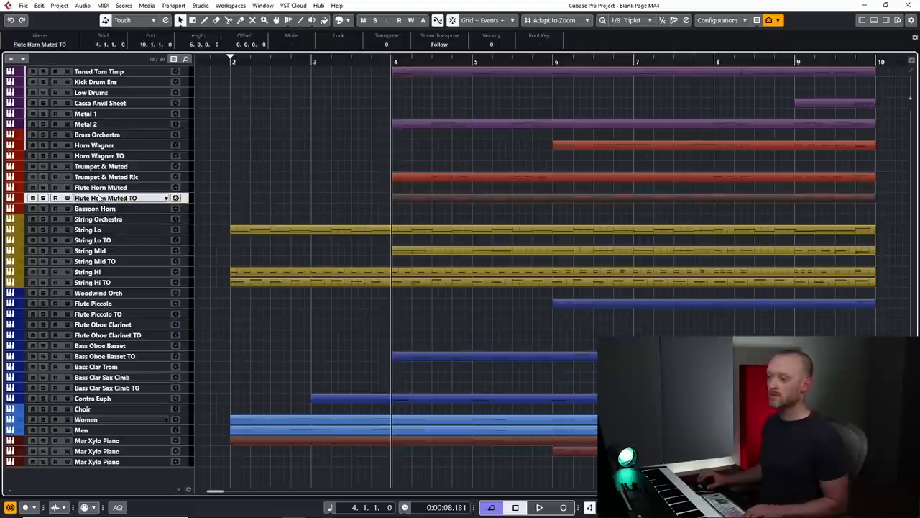
mouse_move(475, 202)
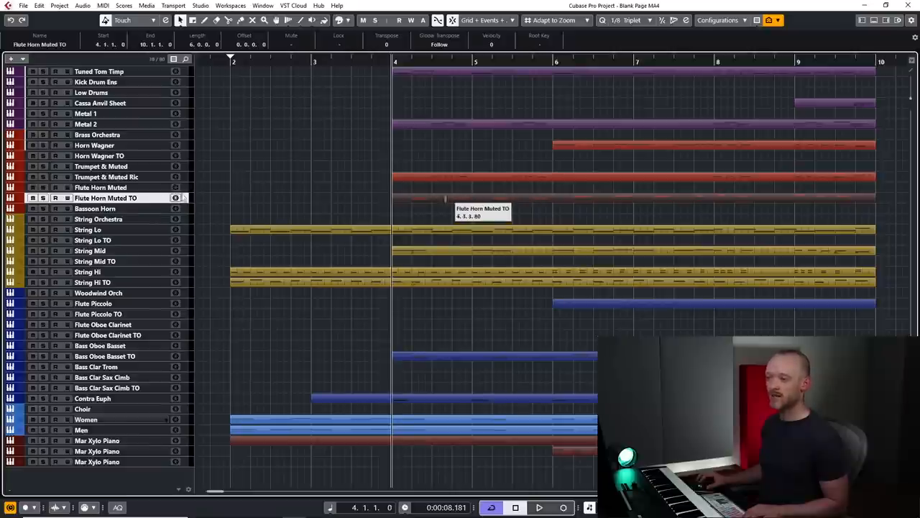
mouse_move(514, 195)
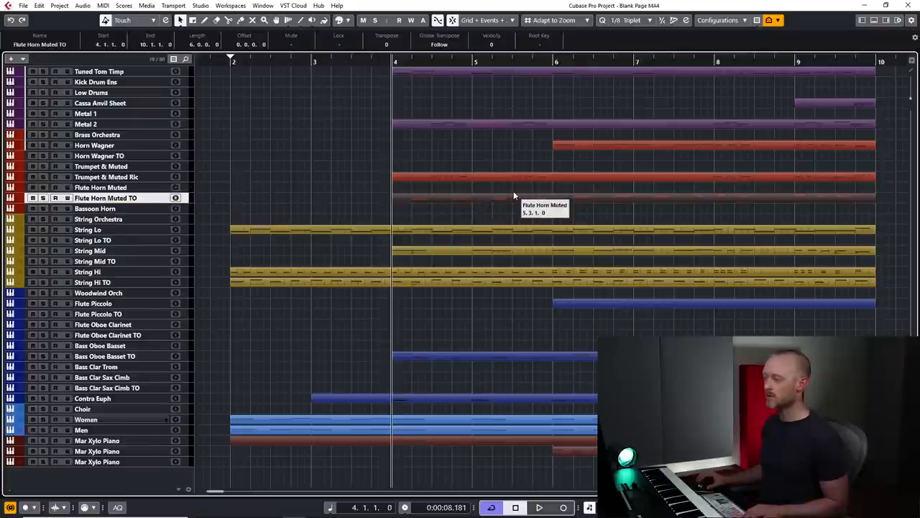
double_click(514, 198)
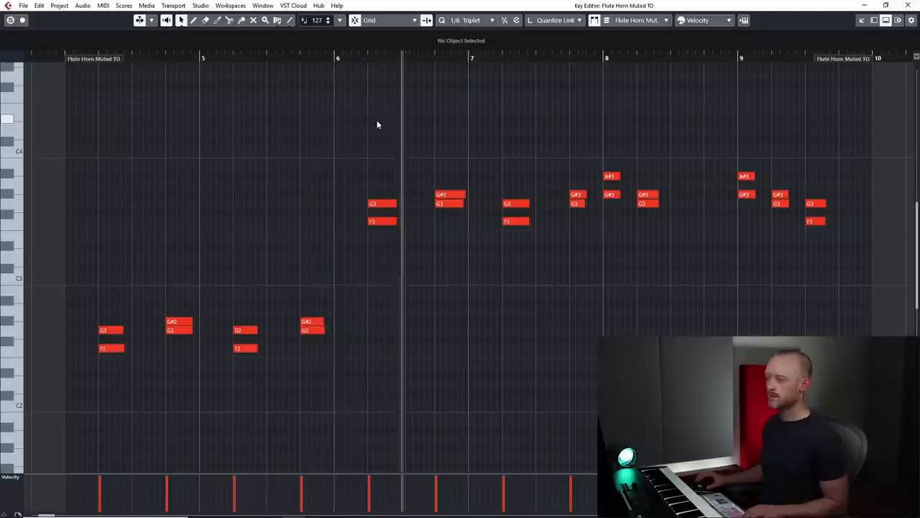
drag(378, 124, 856, 274)
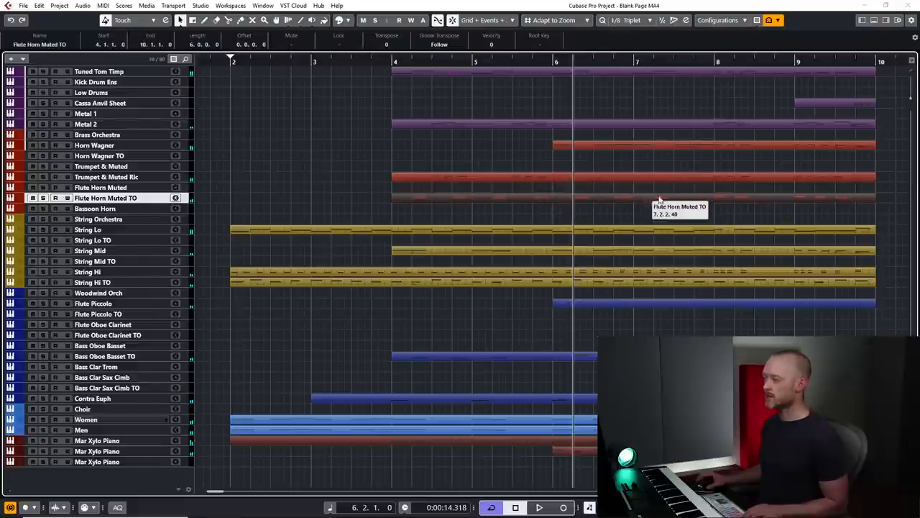
mouse_move(613, 231)
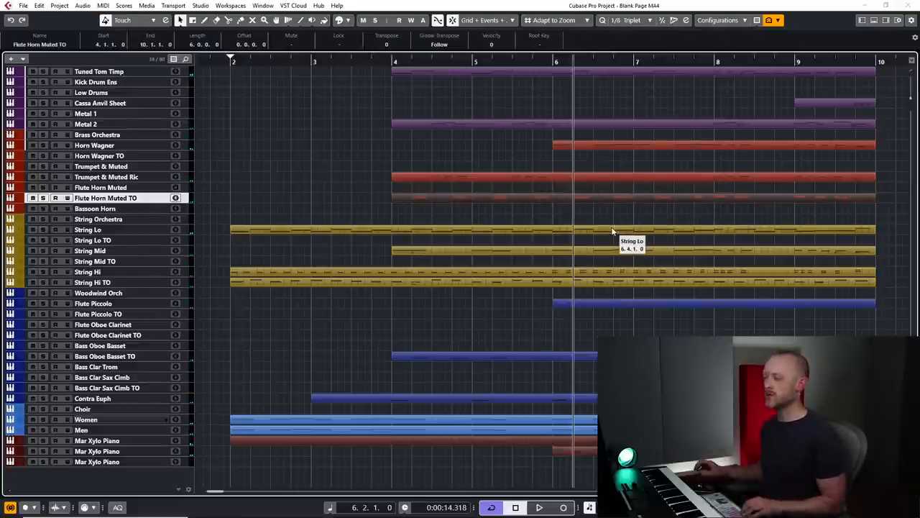
Record a two-bar woodwind trill part on Flute Oboe Clarinet TO, bars 6–8.
click(108, 335)
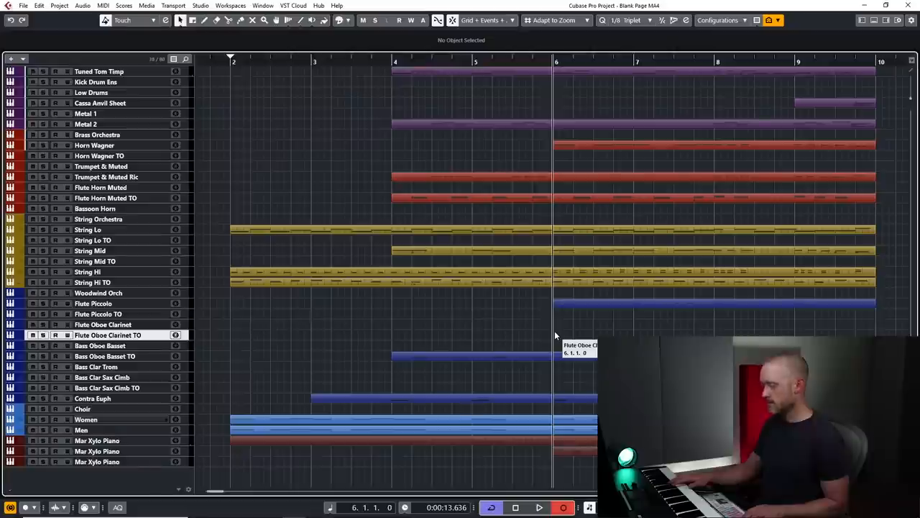
click(539, 507)
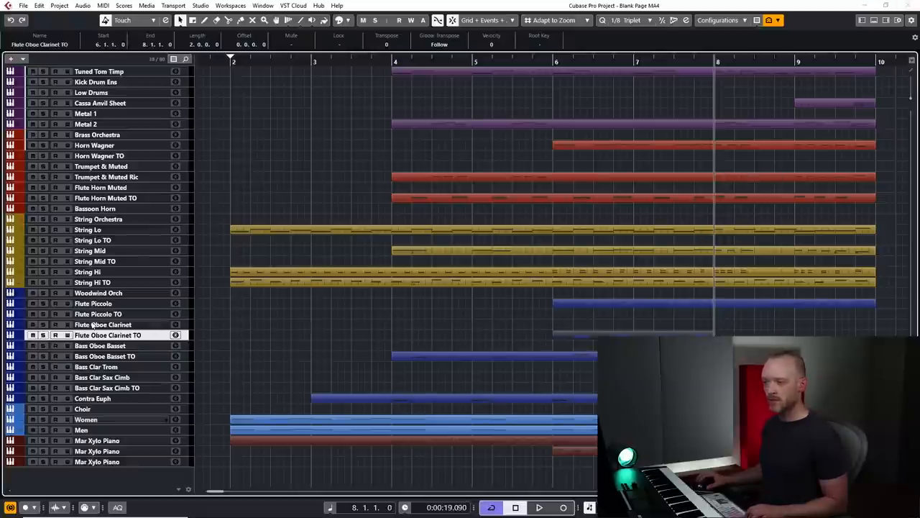
Record a two-bar trill on Flute Piccolo TO, bars 8–10, then close its Kontakt window.
click(98, 314)
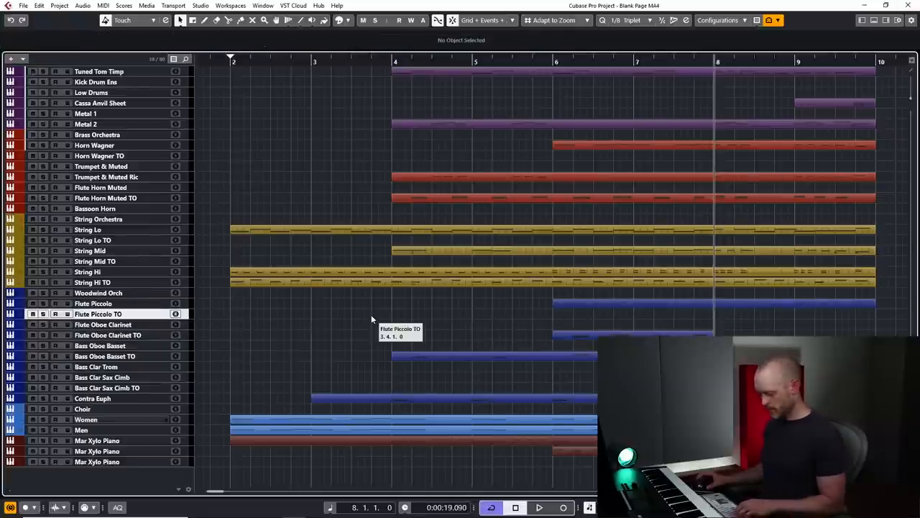
mouse_move(541, 299)
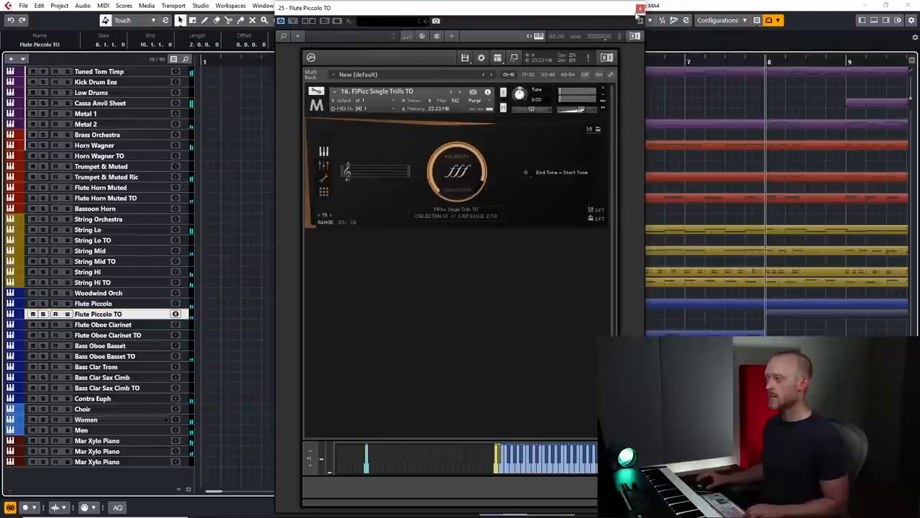
click(636, 8)
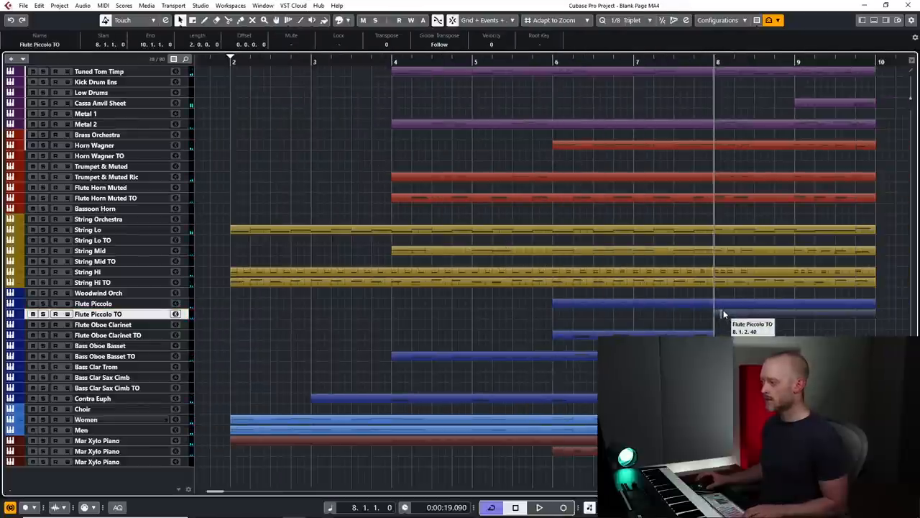
Resize the Flute Oboe Clarinet TO part to span bar 7 to bar 8.
double_click(720, 302)
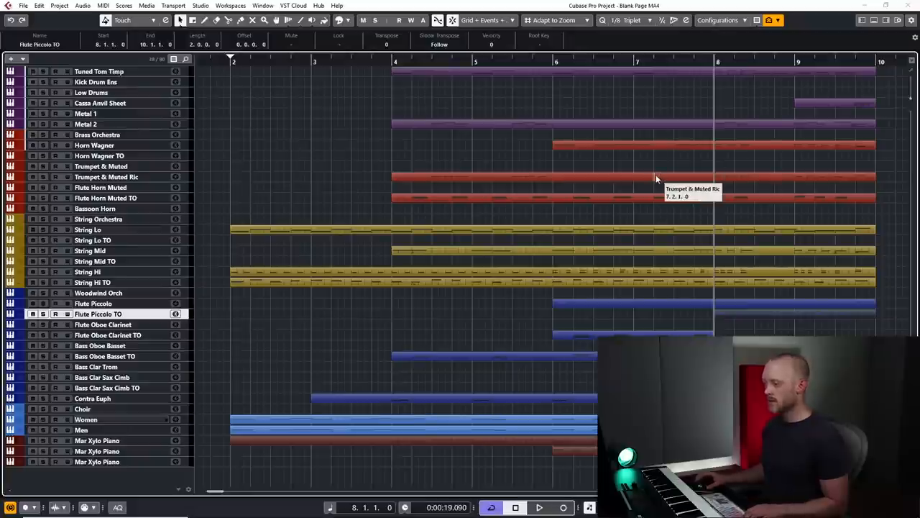
mouse_move(556, 345)
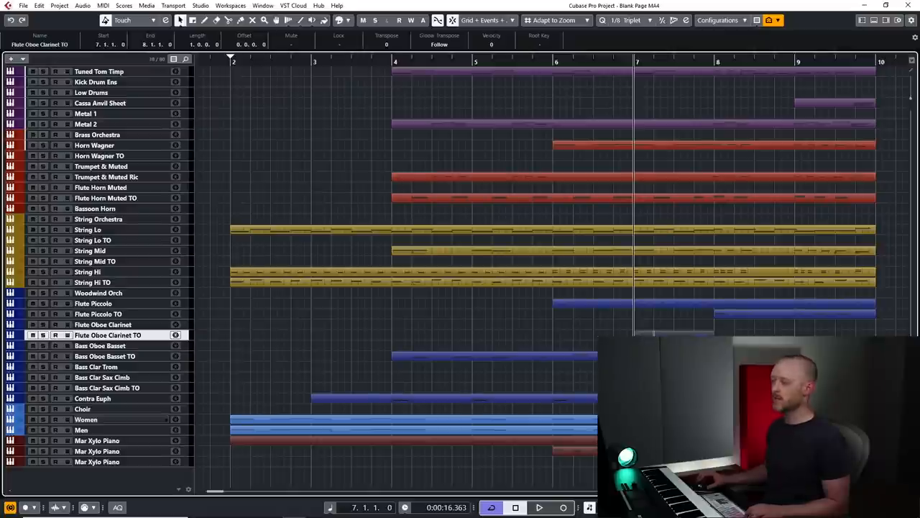
mouse_move(725, 298)
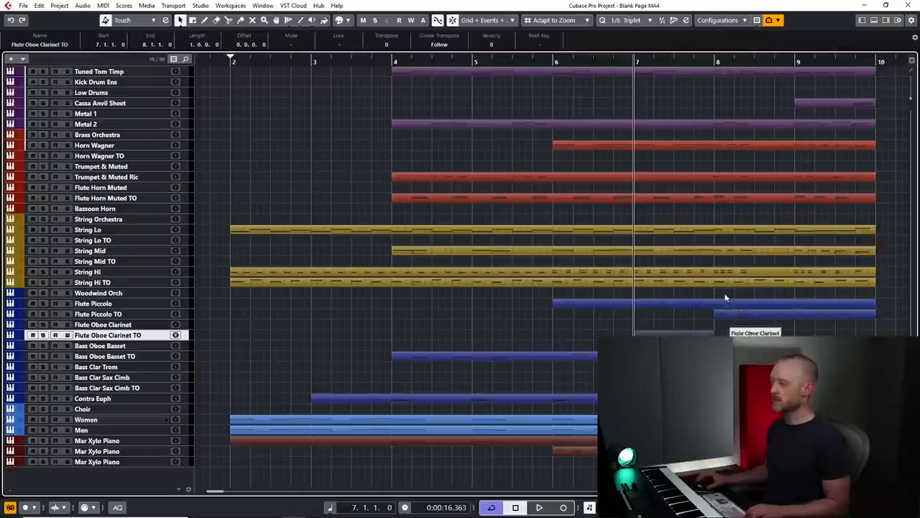
mouse_move(525, 326)
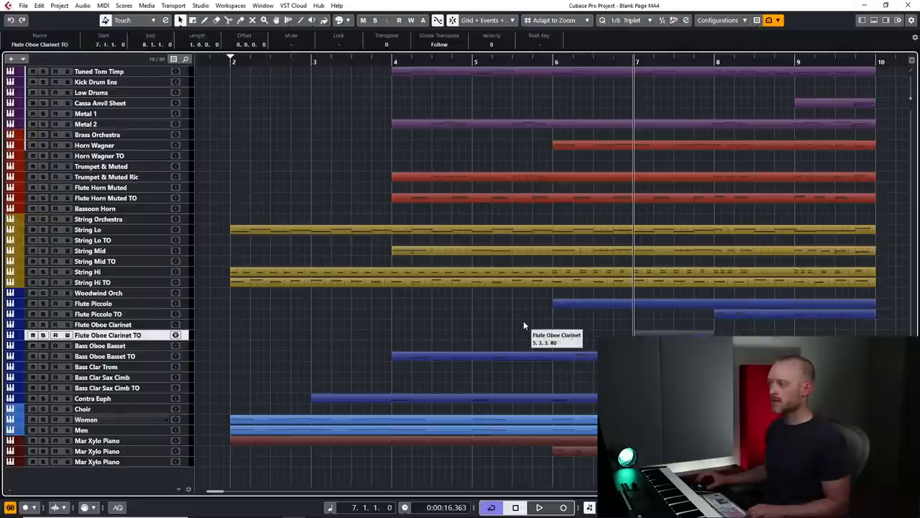
mouse_move(221, 167)
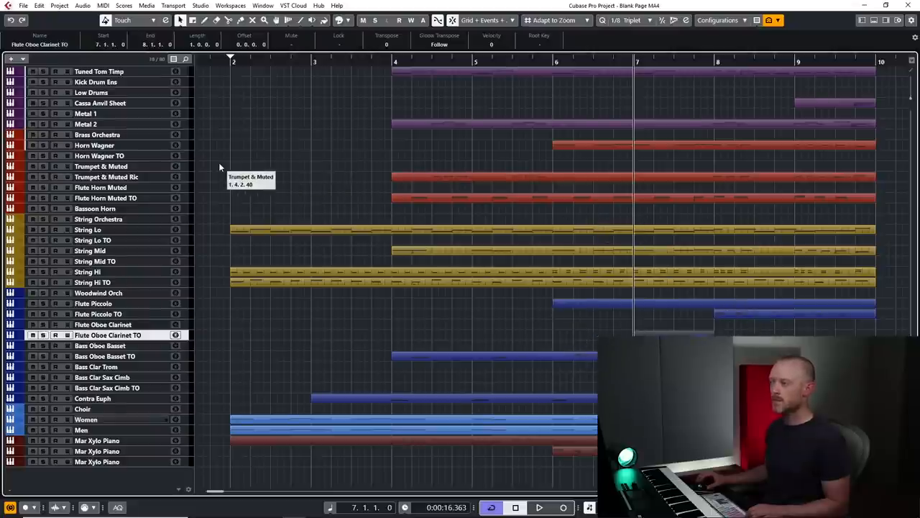
mouse_move(122, 166)
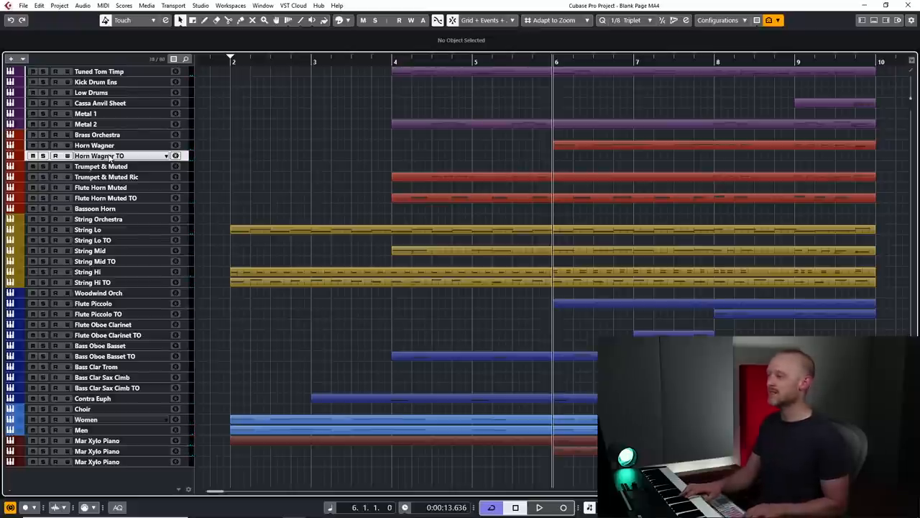
Start recording on the Horn Wagner TO track from bar 6.
click(564, 507)
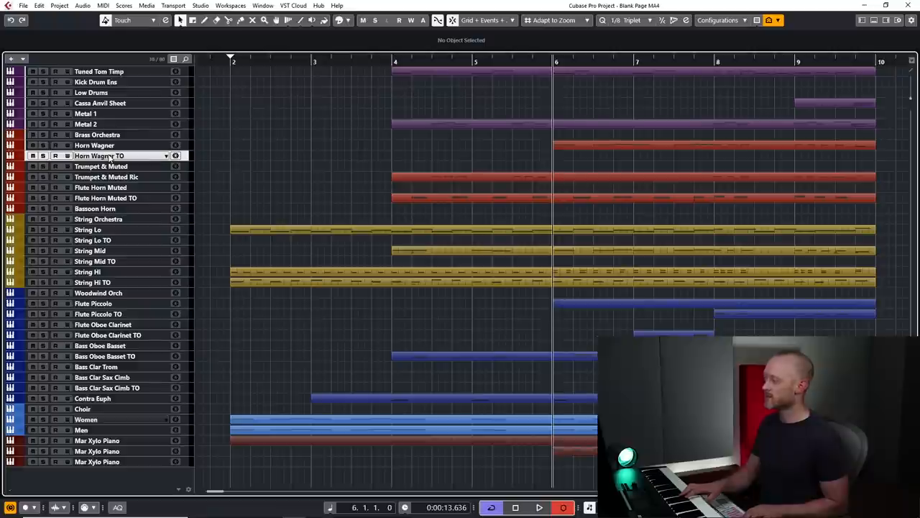